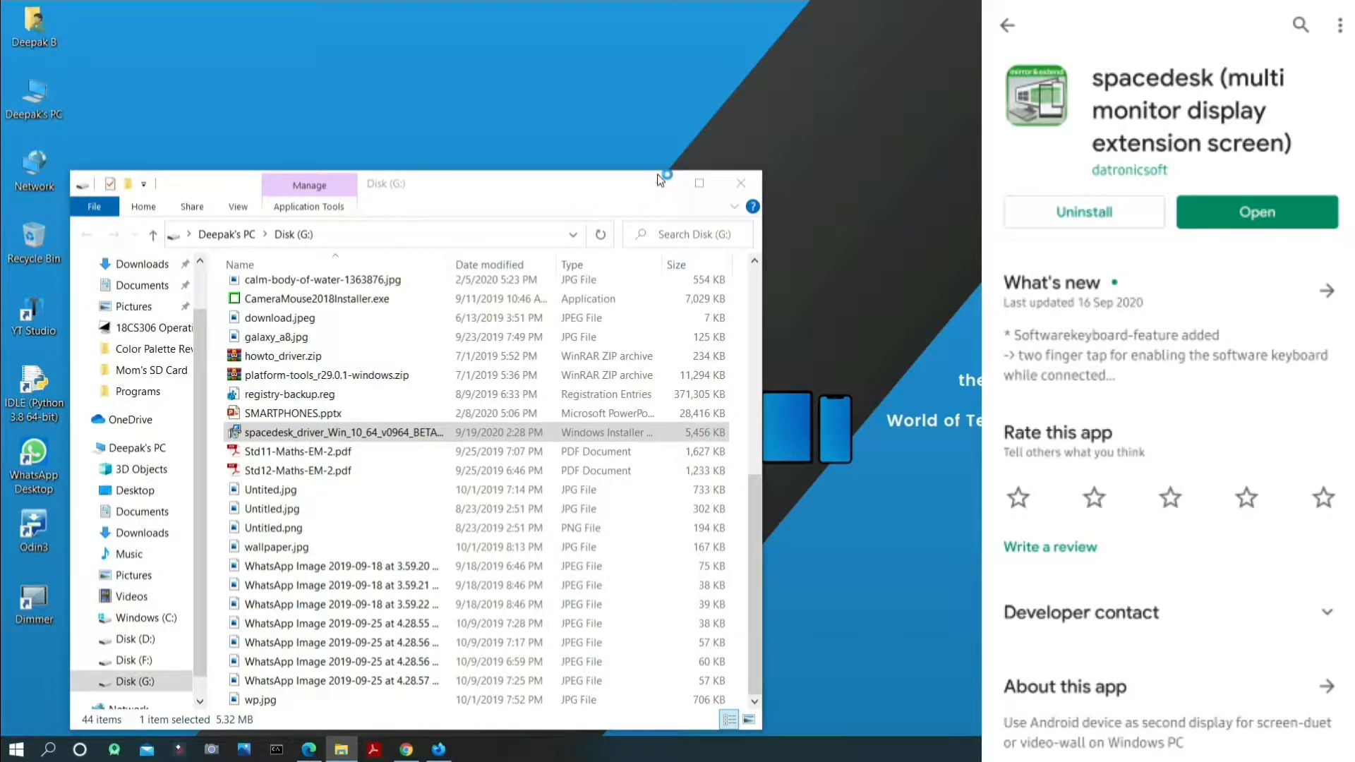
# - Run spacedesk_driver_Win_10_64.msi from Disk (G:) and advance past the welcome page
pyautogui.doubleClick(341, 432)
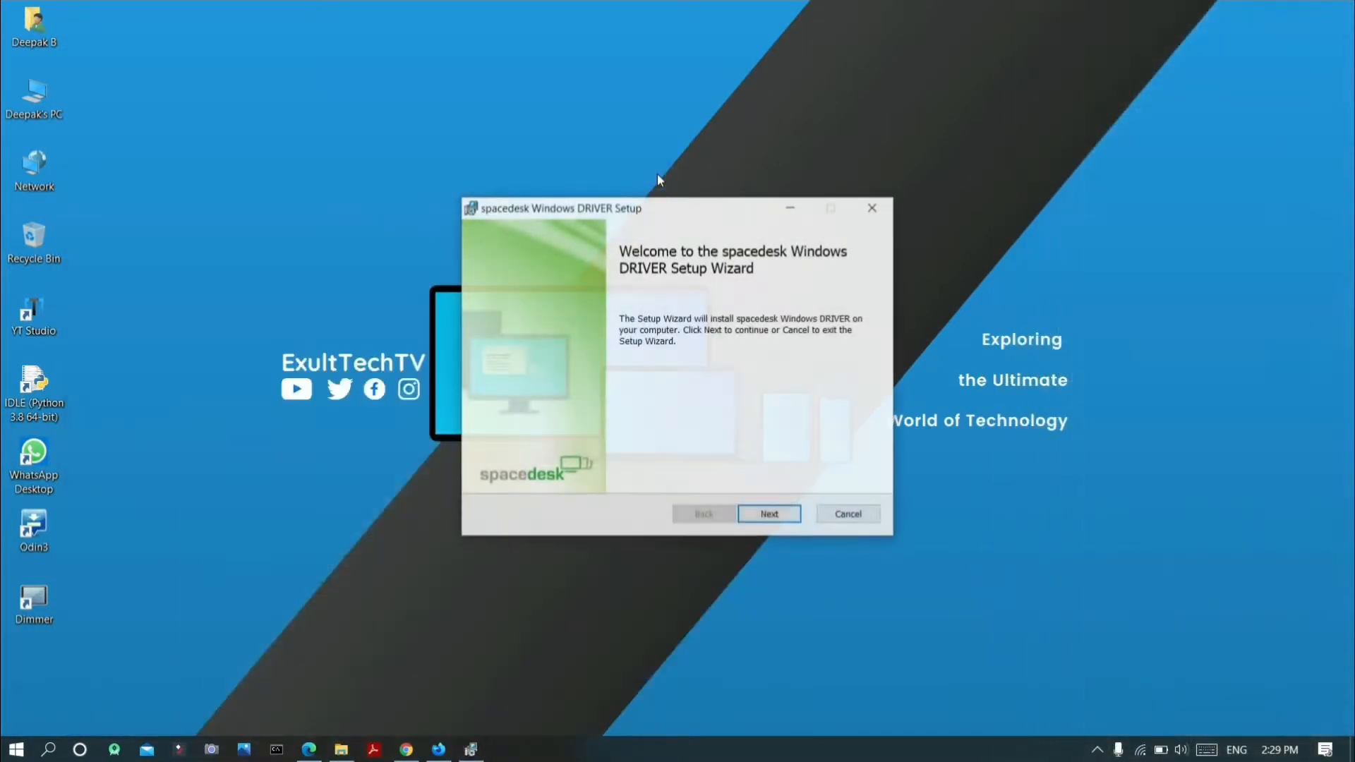
pyautogui.click(768, 514)
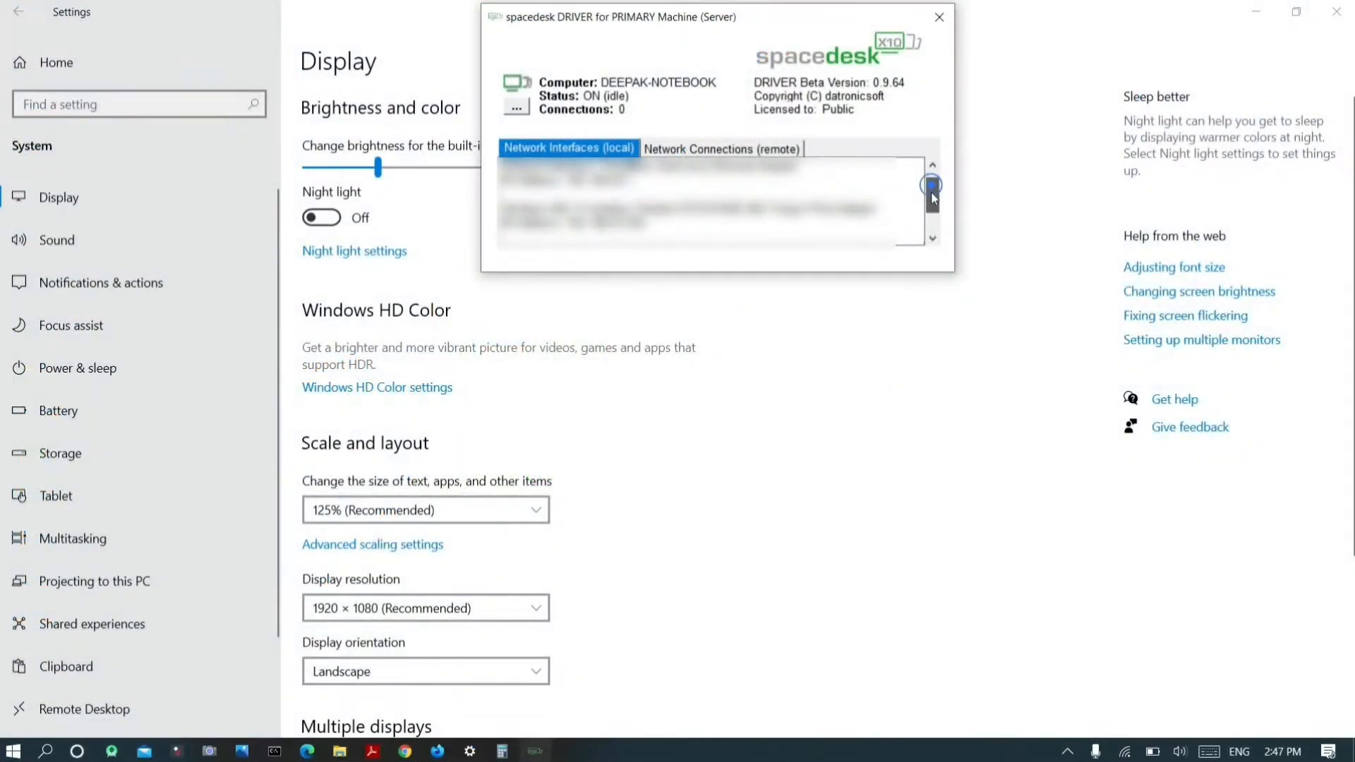
# - Review the local Network Interfaces list, then view Network Connections (remote)
pyautogui.scroll(-3)
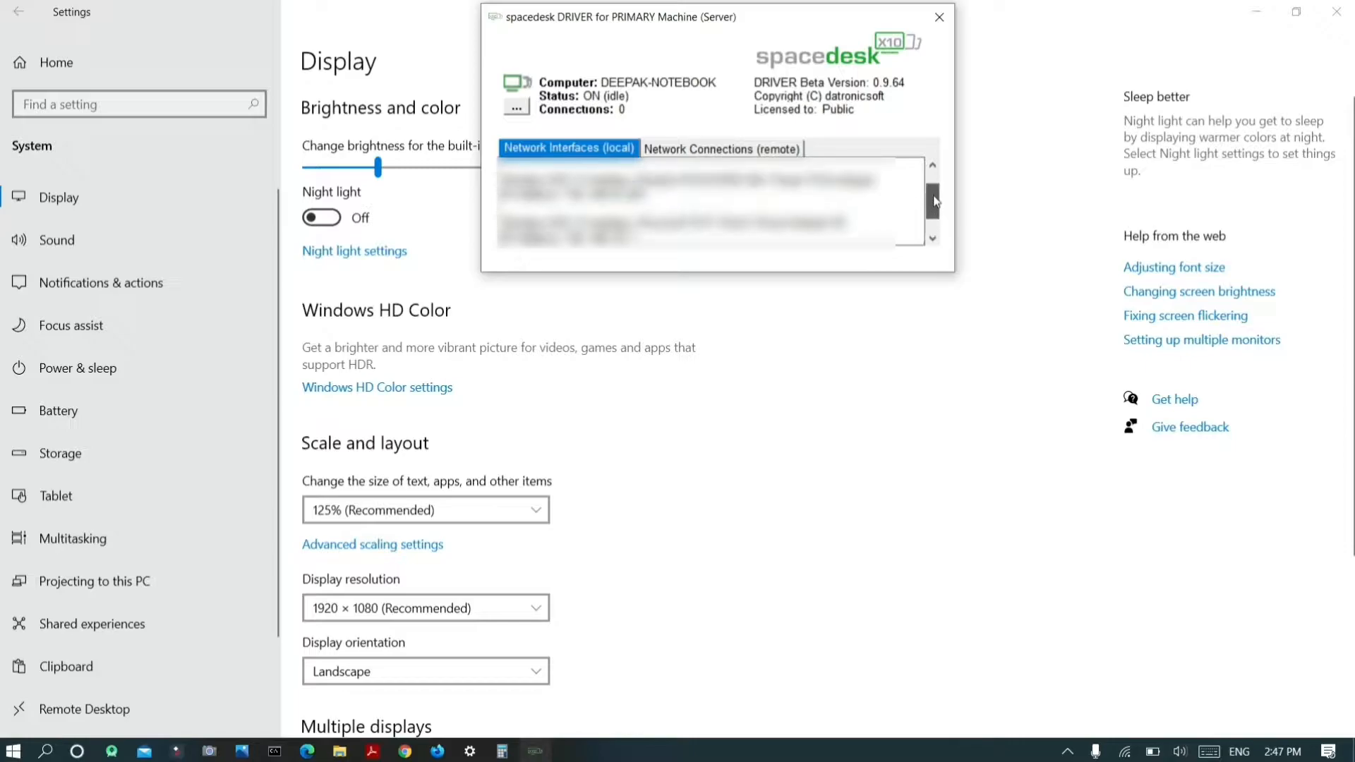
pyautogui.click(722, 148)
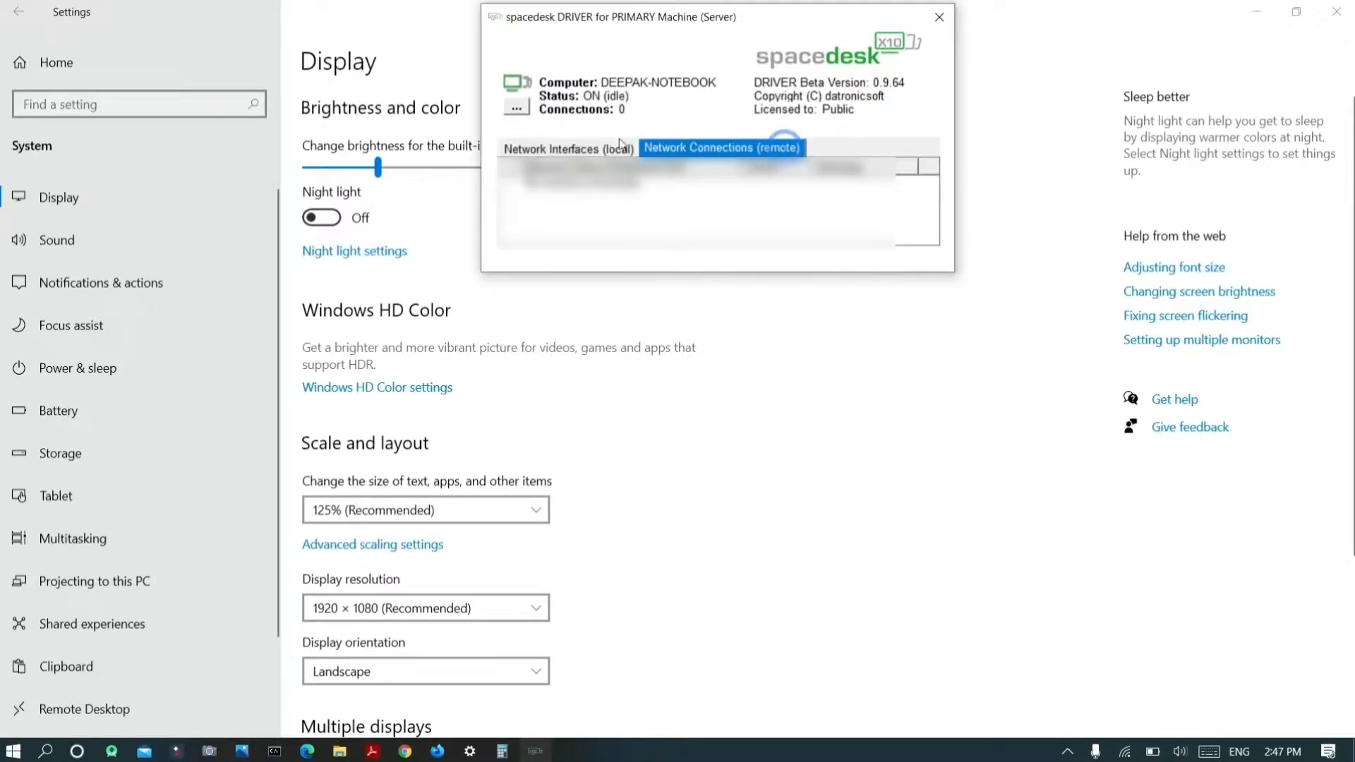
pyautogui.click(516, 110)
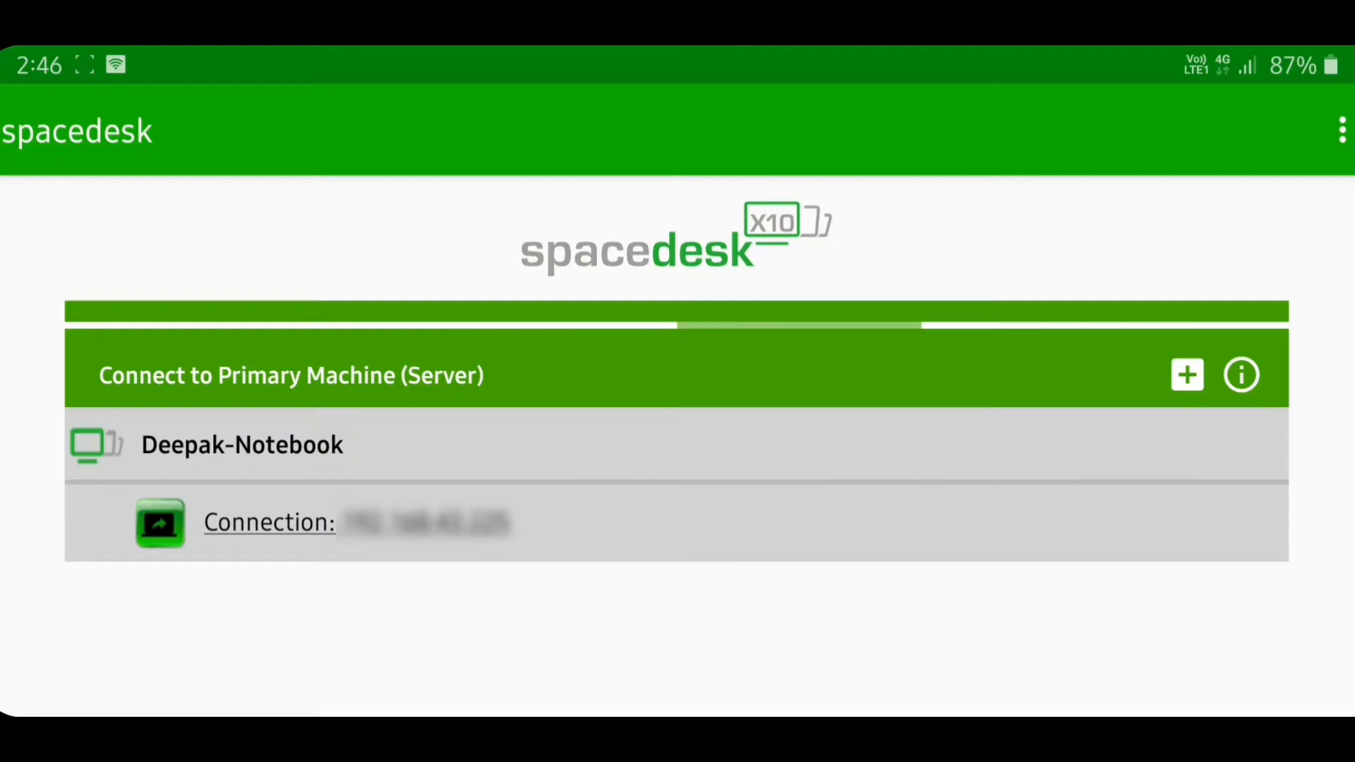
# - In Quality/Performance settings, raise the Image Quality slider to a higher level
pyautogui.click(1338, 131)
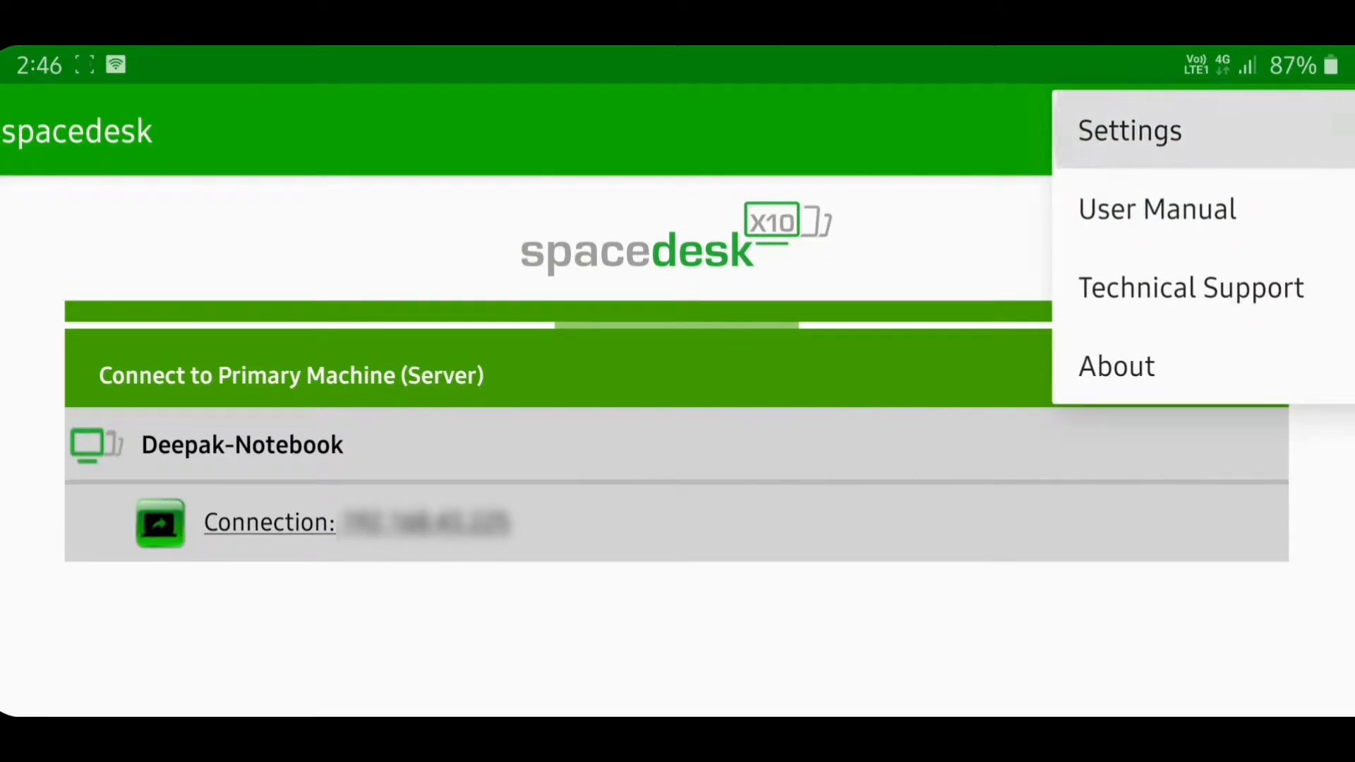
pyautogui.click(1130, 130)
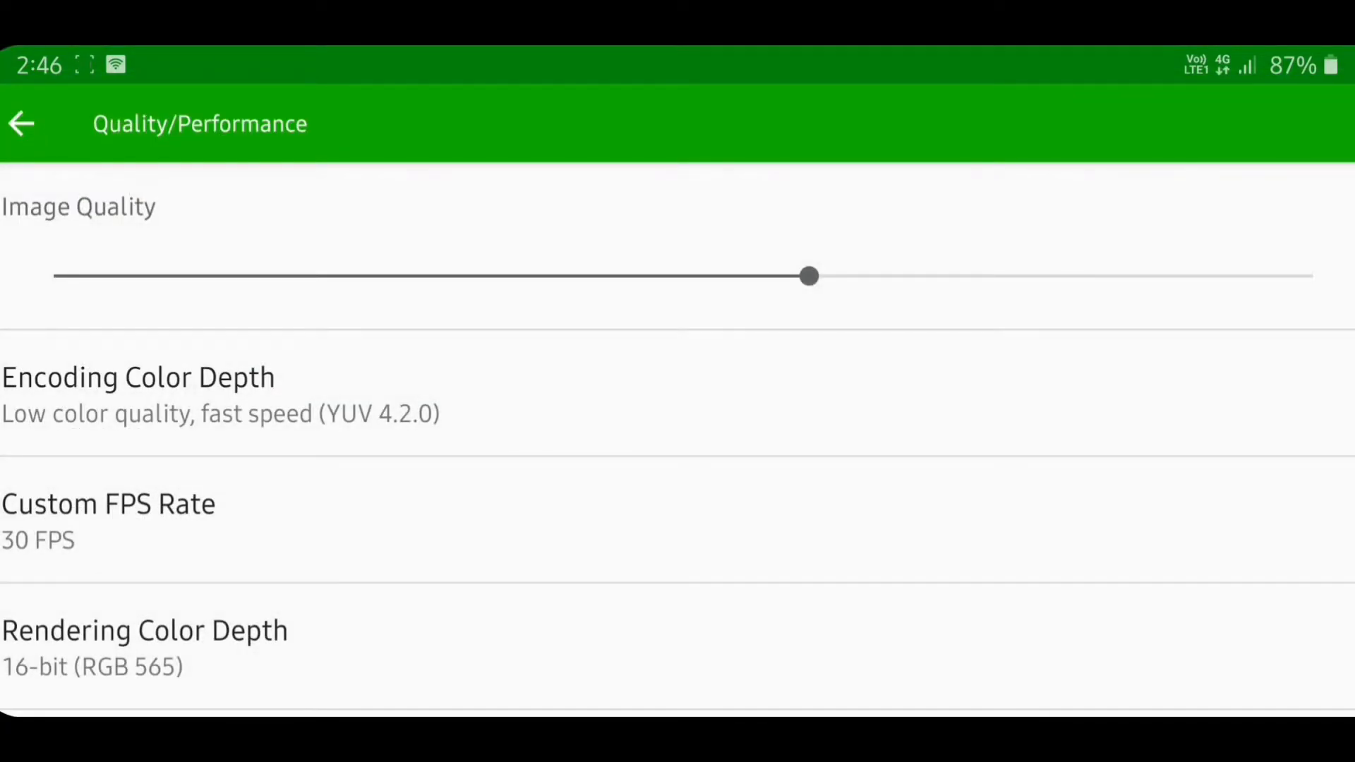
pyautogui.moveTo(808, 276); pyautogui.dragTo(1061, 275)
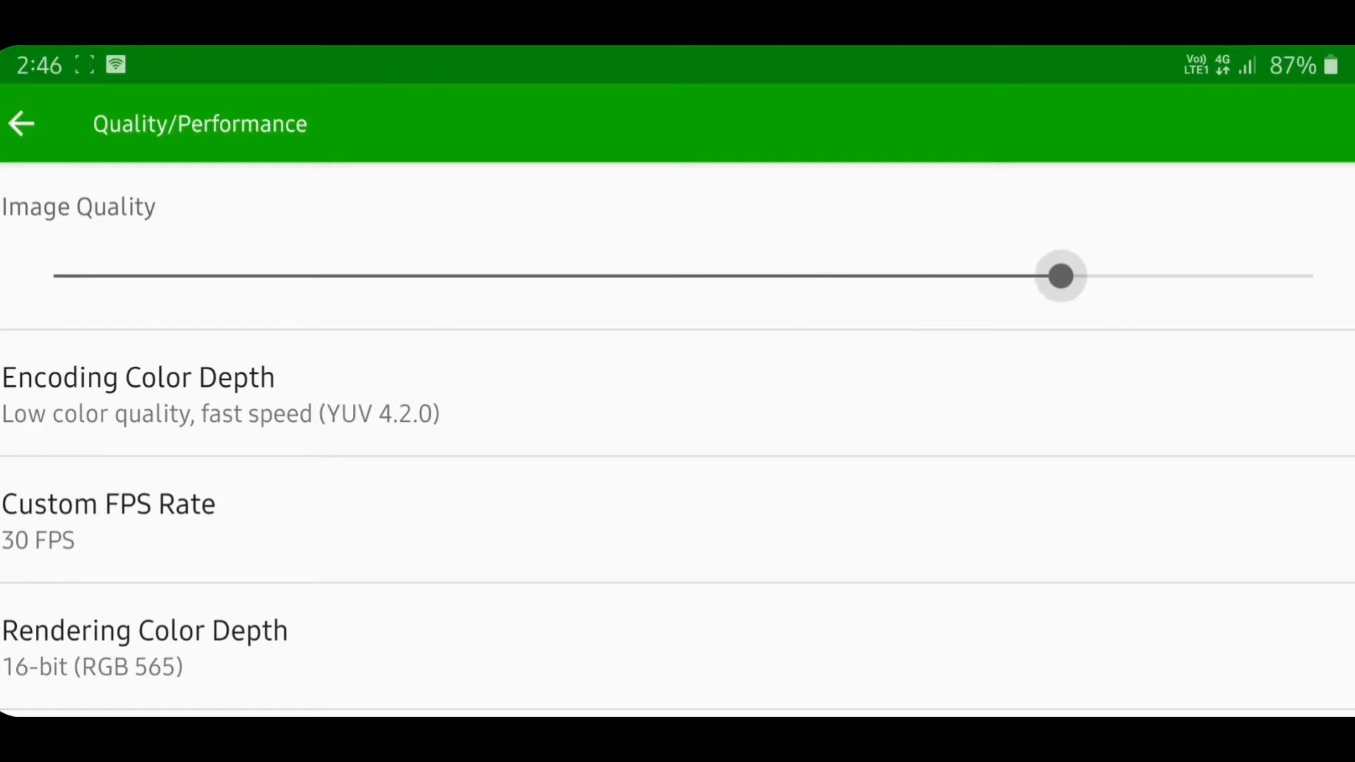
pyautogui.moveTo(1060, 276); pyautogui.dragTo(1037, 275)
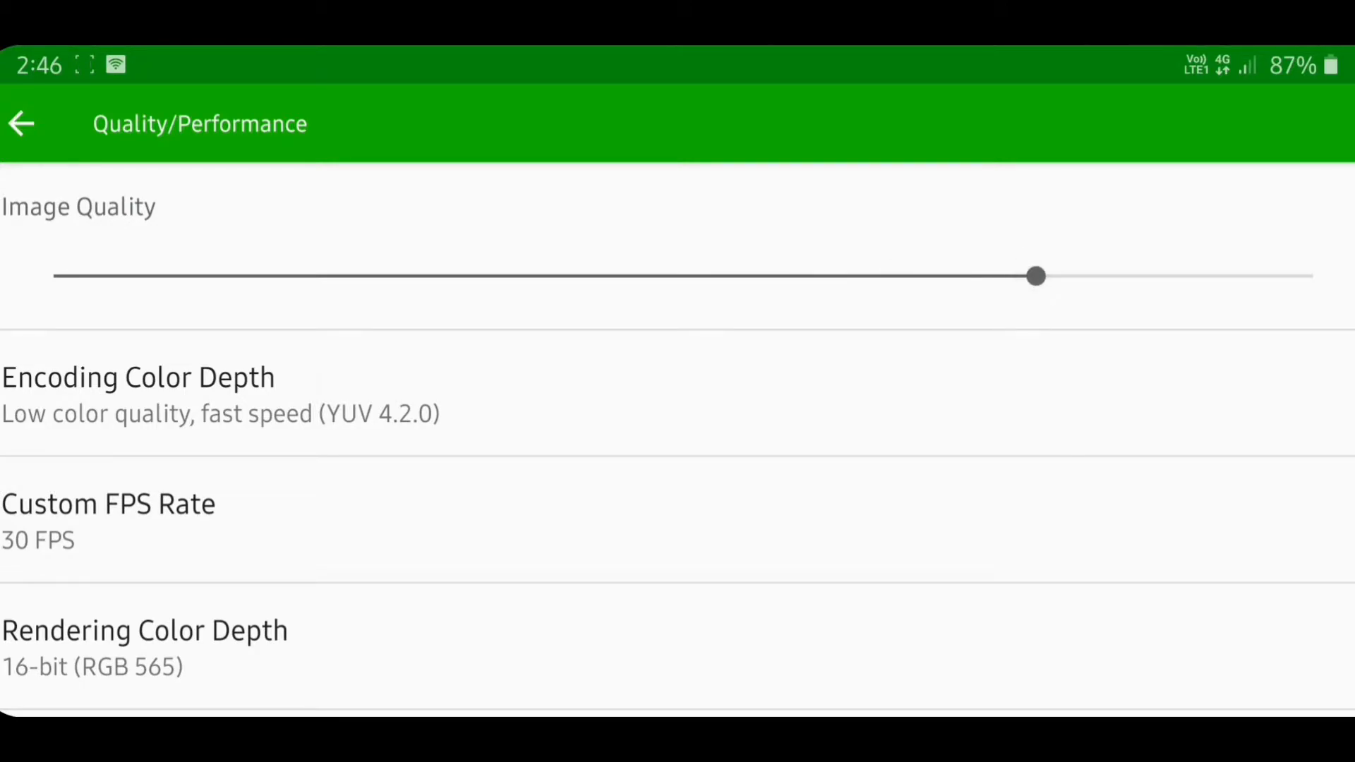
# - Keep rendering color depth at 16-bit and set encoding to YUV 4.2.2, then return to Settings
pyautogui.click(109, 518)
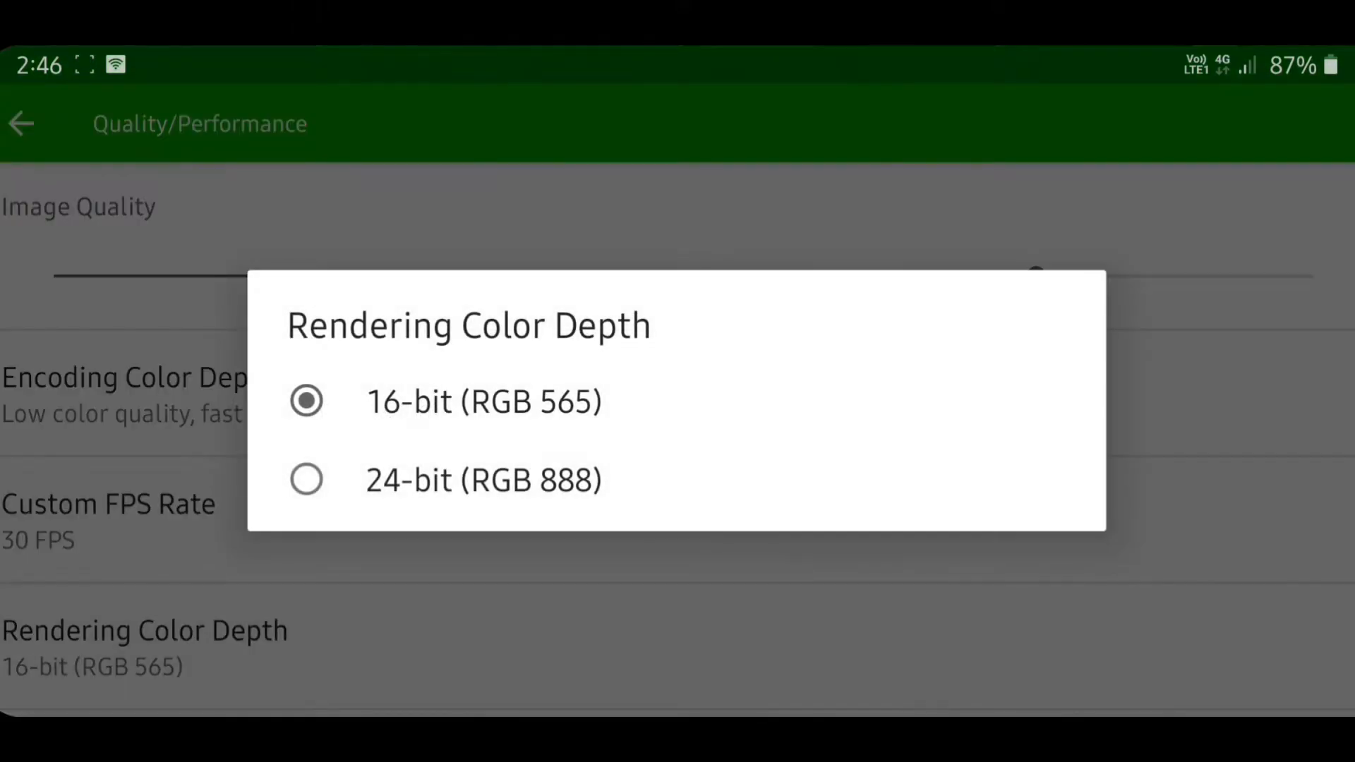
pyautogui.click(124, 379)
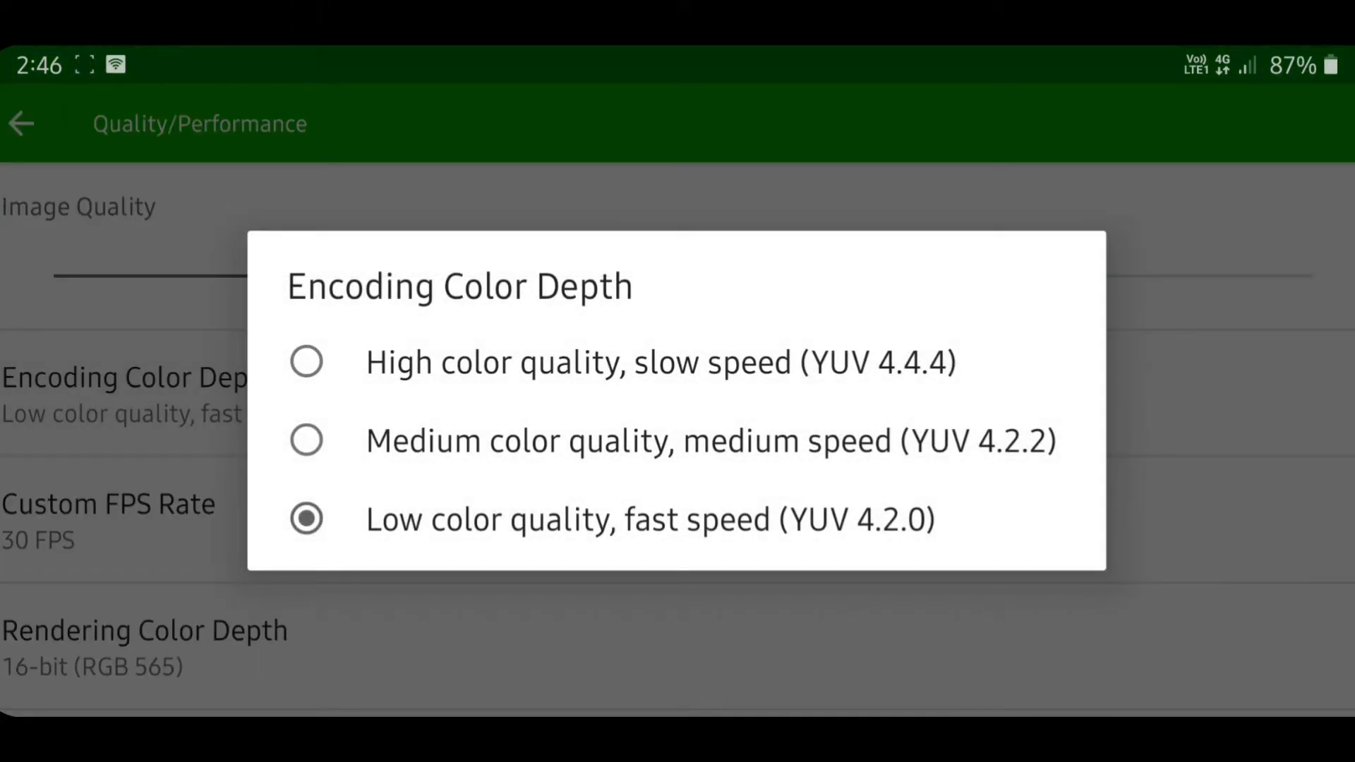
pyautogui.click(709, 441)
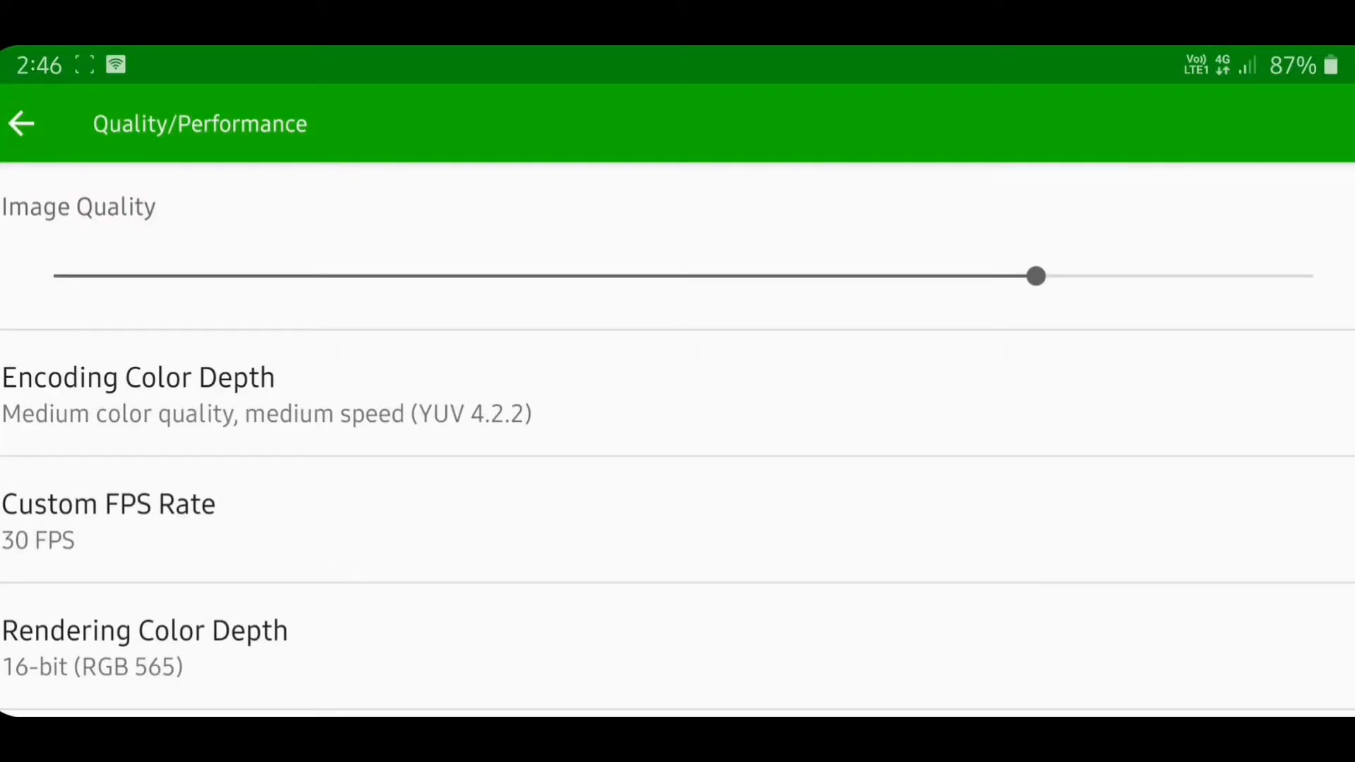
pyautogui.click(21, 124)
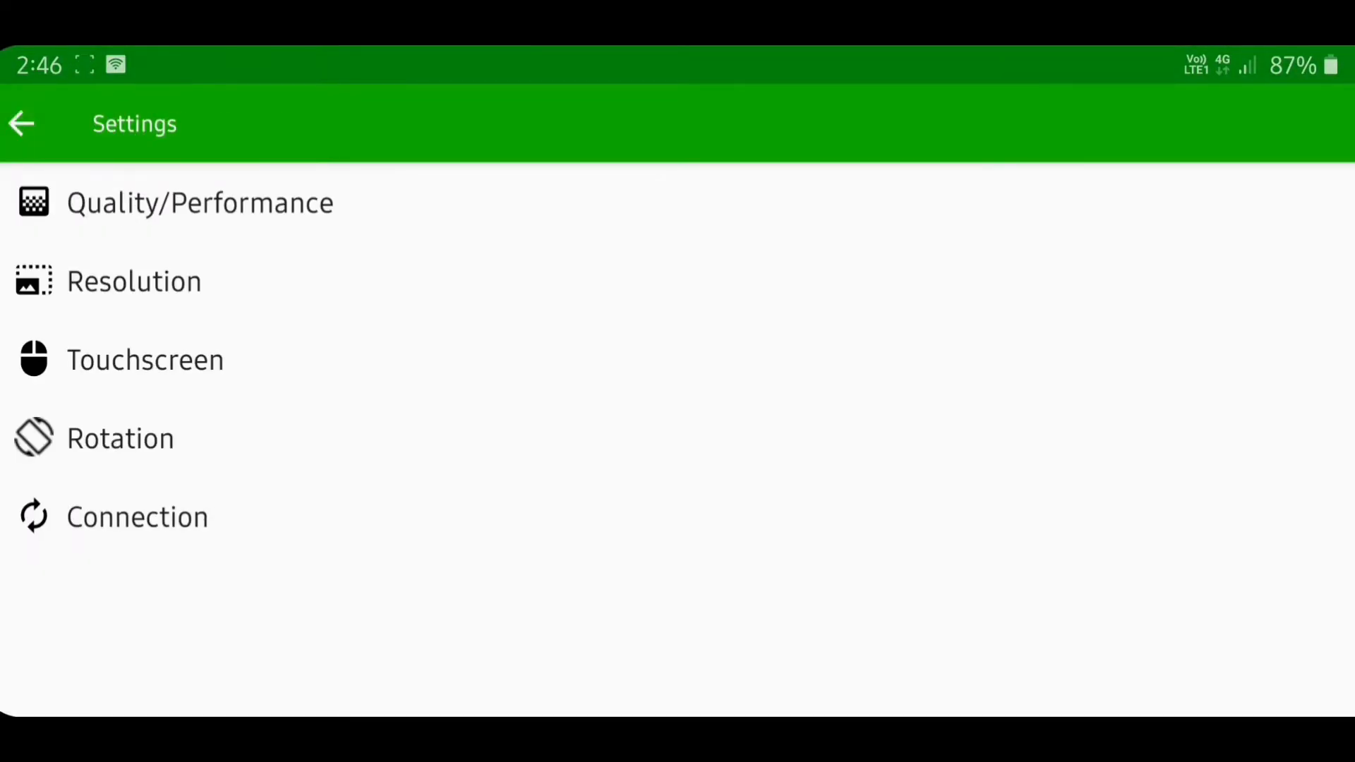
# - Choose a custom resolution from the presets, then connect the phone to Deepak-Notebook
pyautogui.click(135, 281)
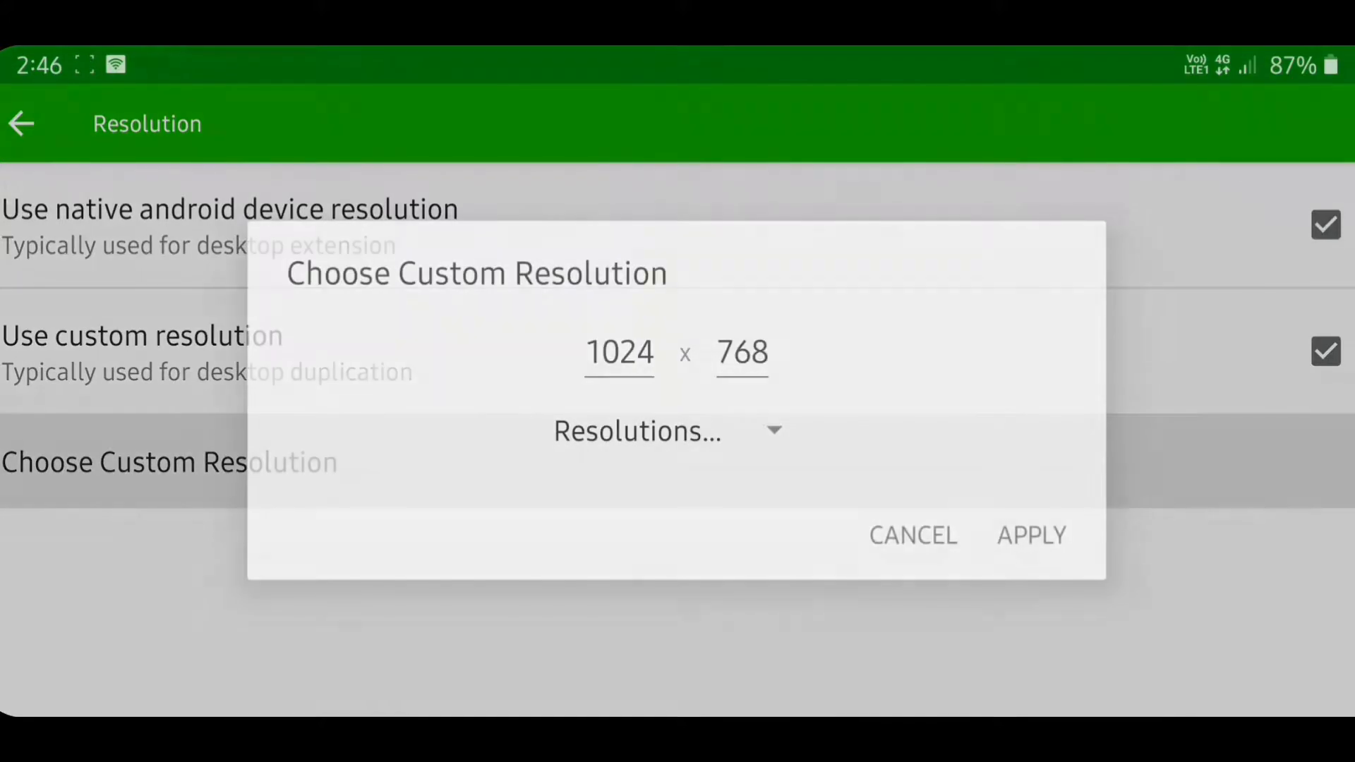
pyautogui.click(665, 432)
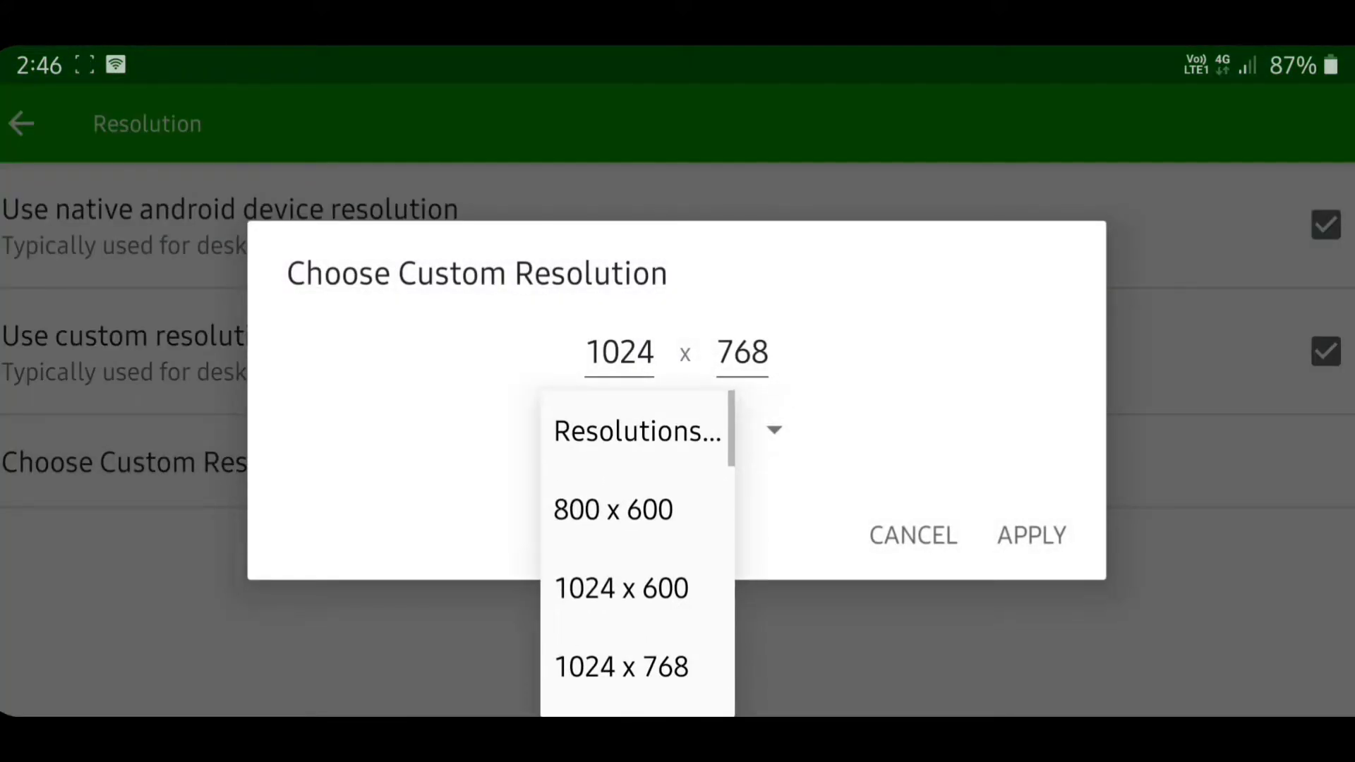
pyautogui.scroll(-3)
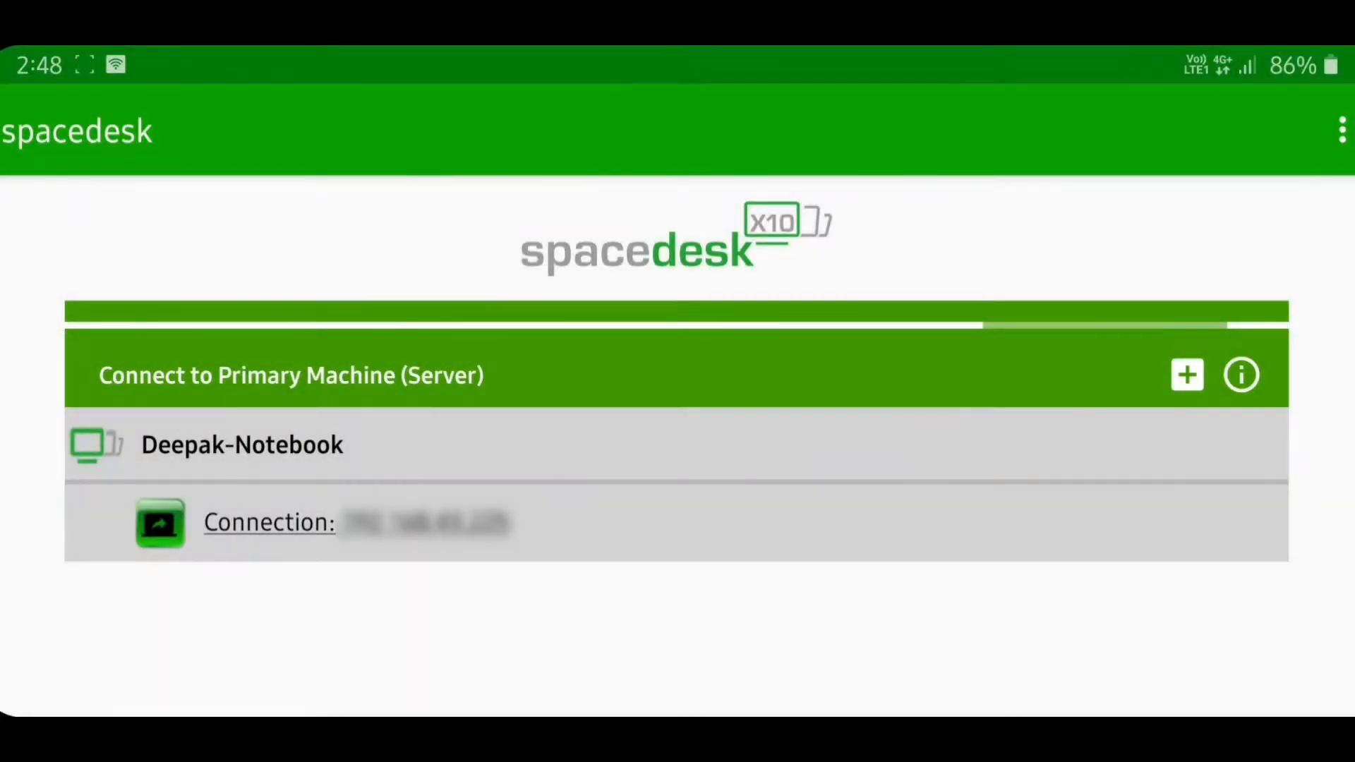
pyautogui.click(268, 523)
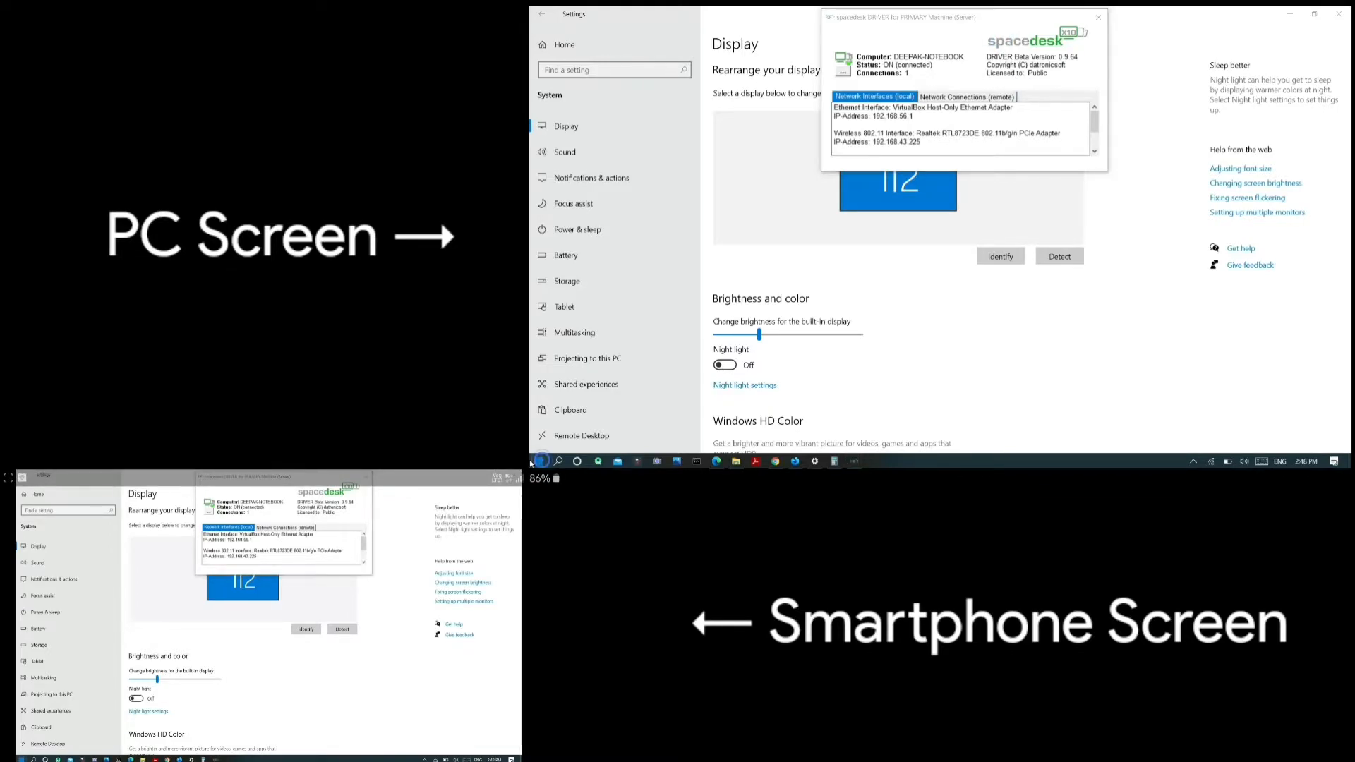
pyautogui.click(537, 460)
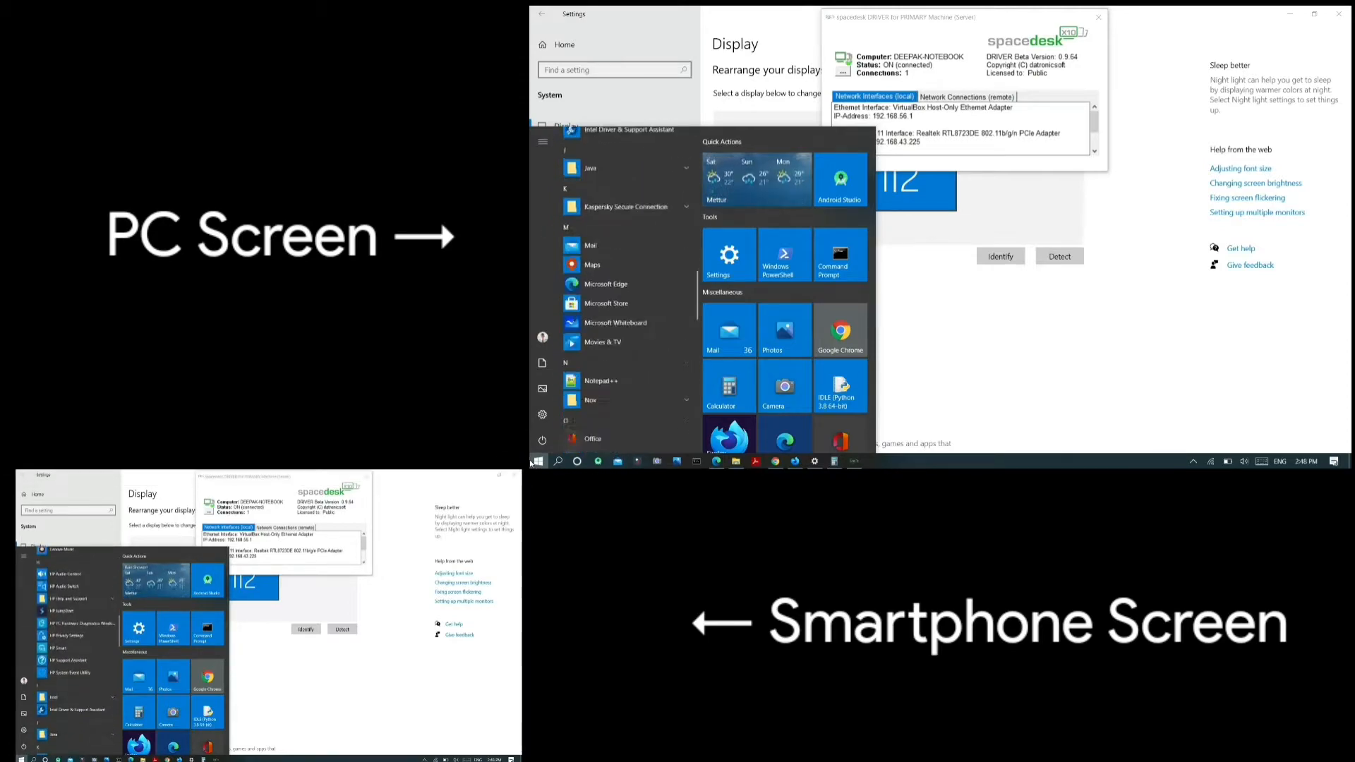
pyautogui.scroll(-3)
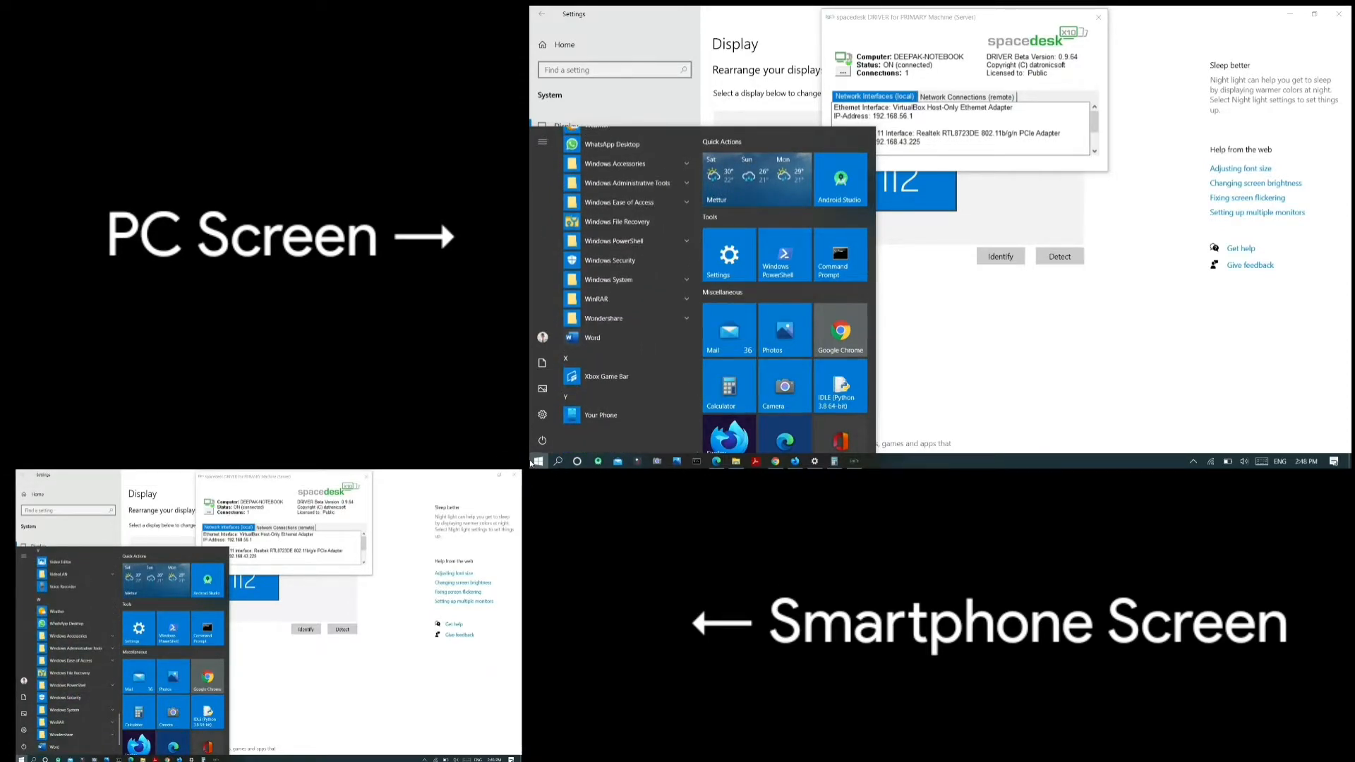
pyautogui.click(538, 460)
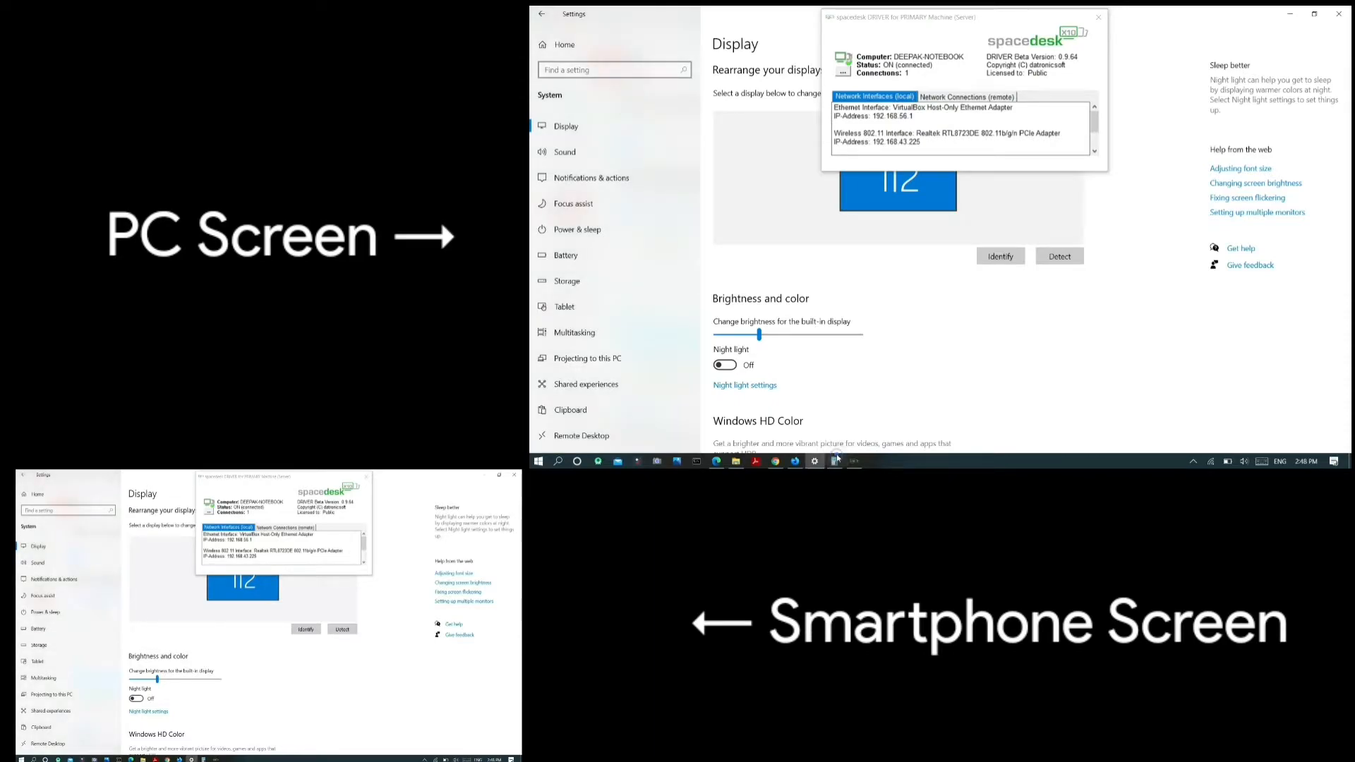
pyautogui.click(833, 460)
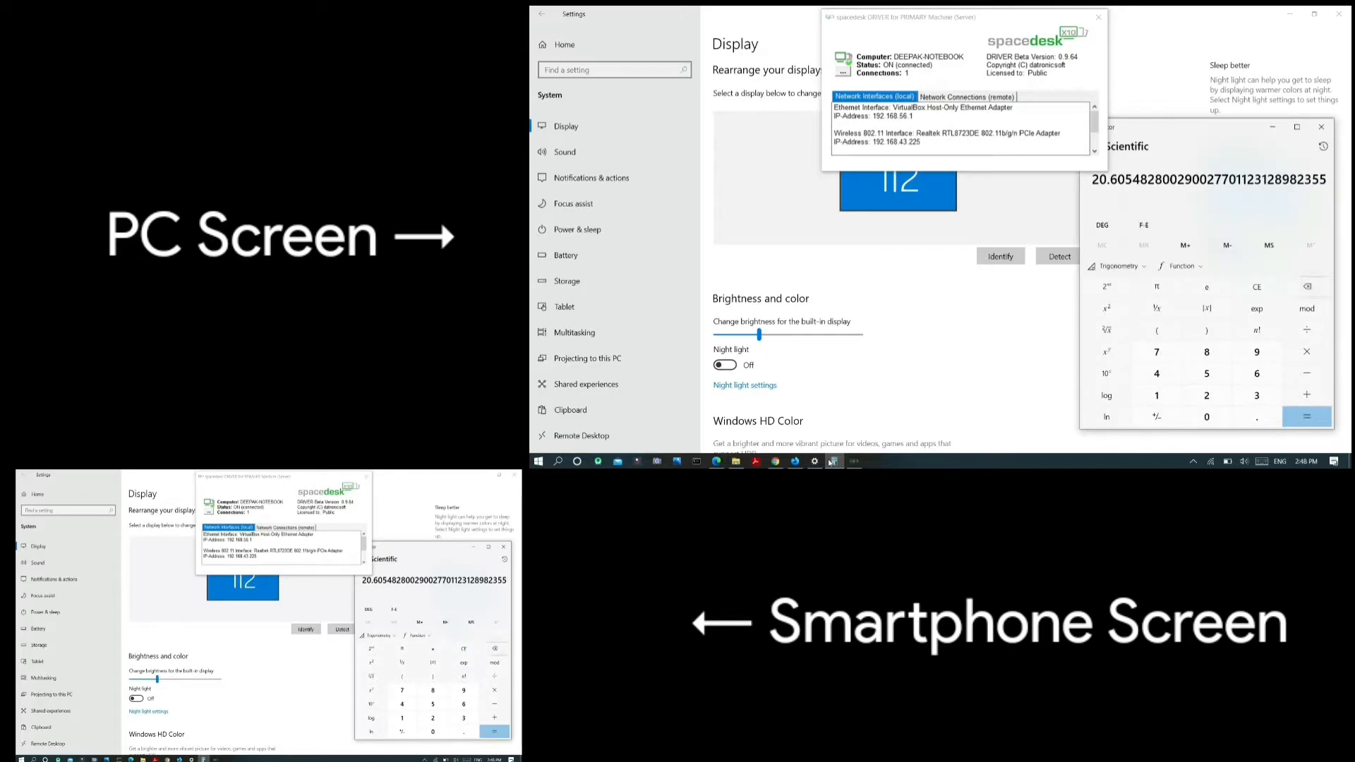
pyautogui.click(1256, 287)
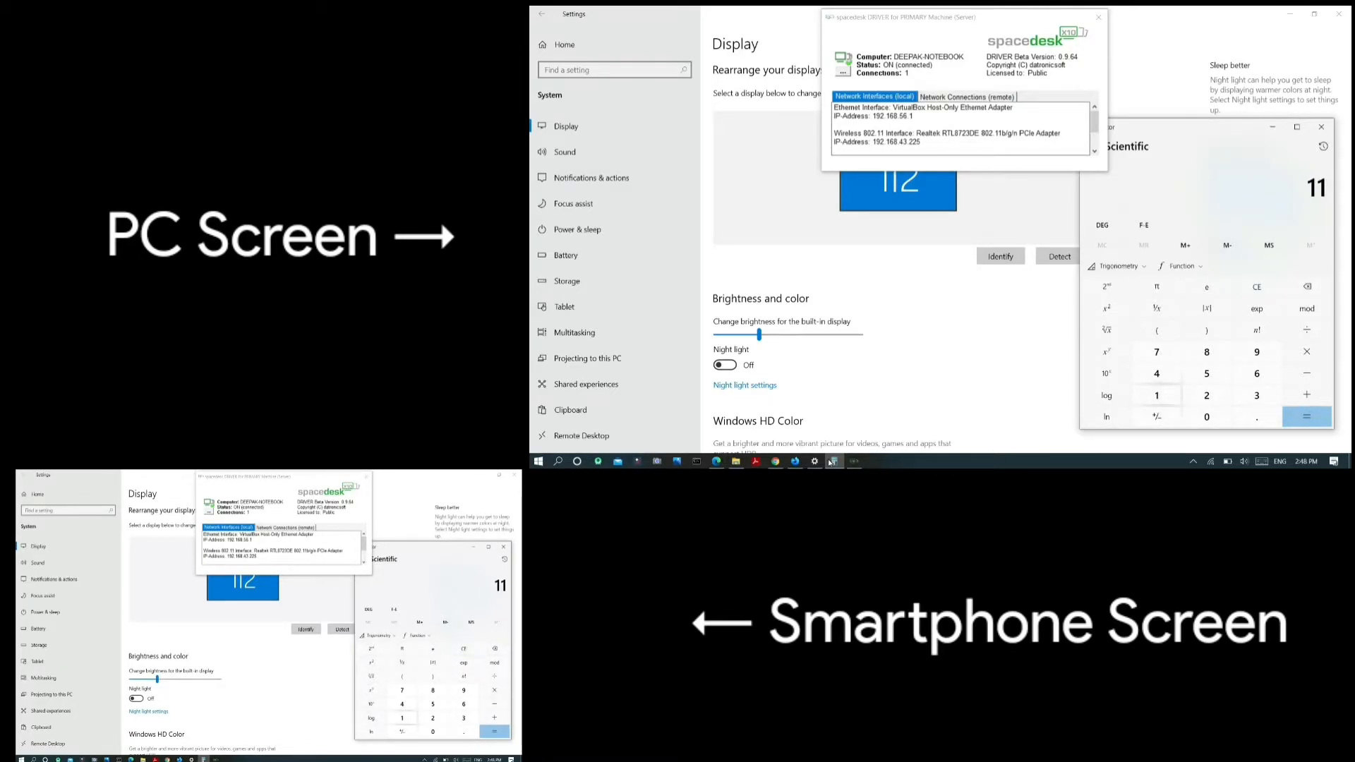
pyautogui.click(1308, 417)
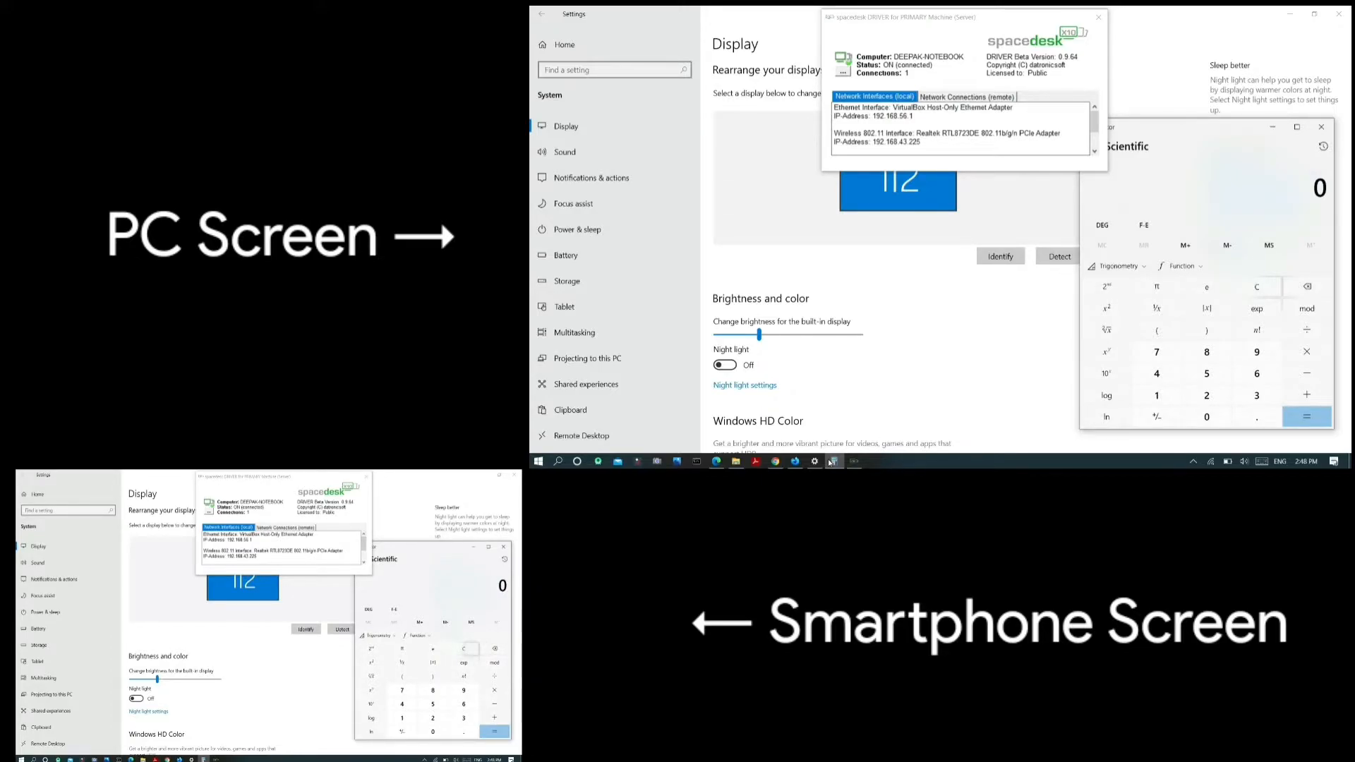
pyautogui.click(1207, 352)
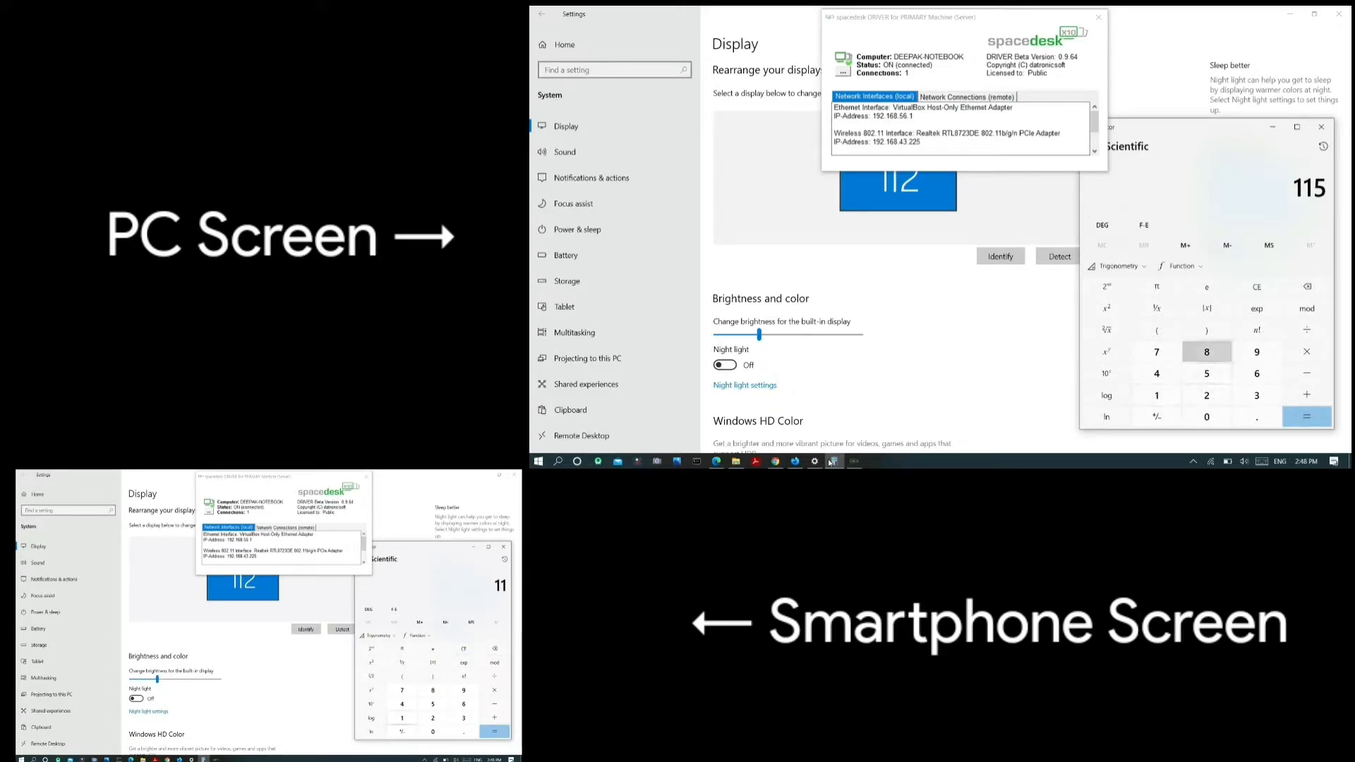
pyautogui.click(1258, 373)
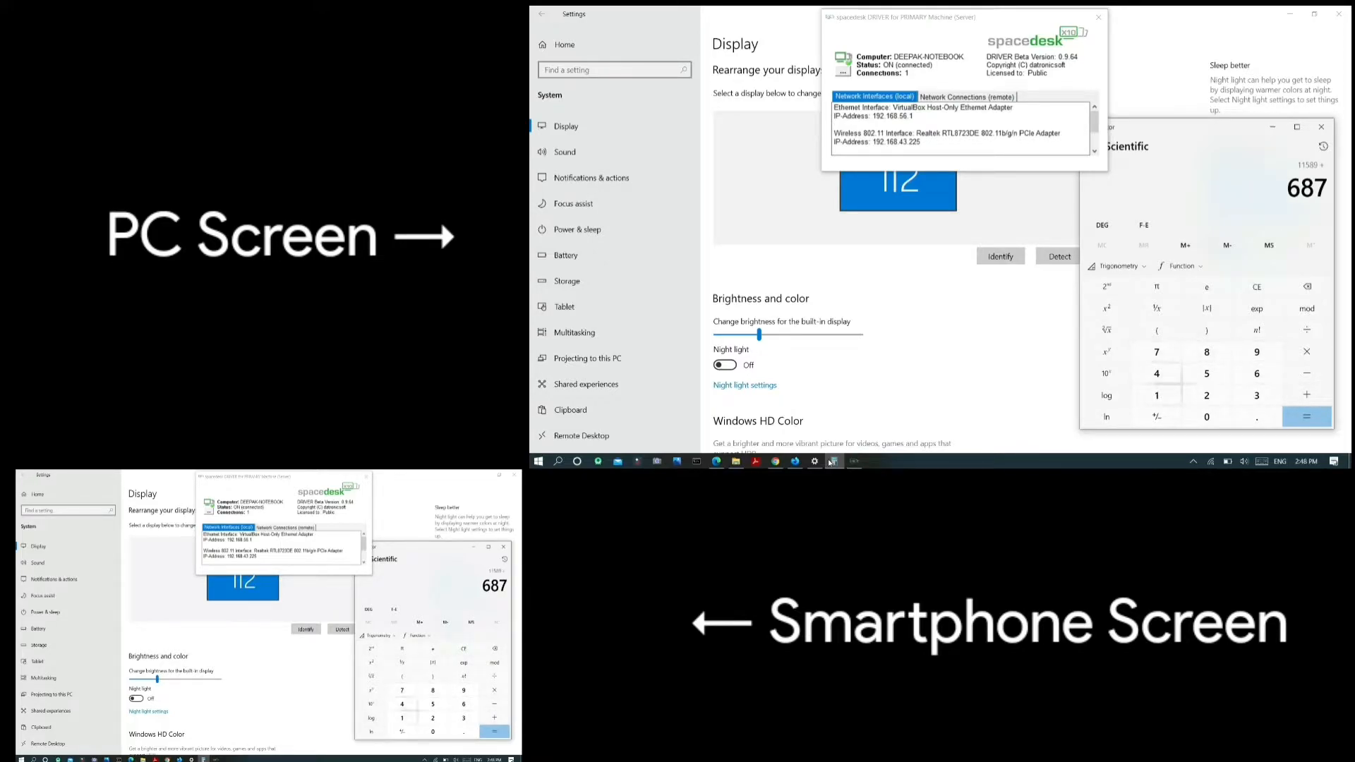
pyautogui.click(1305, 416)
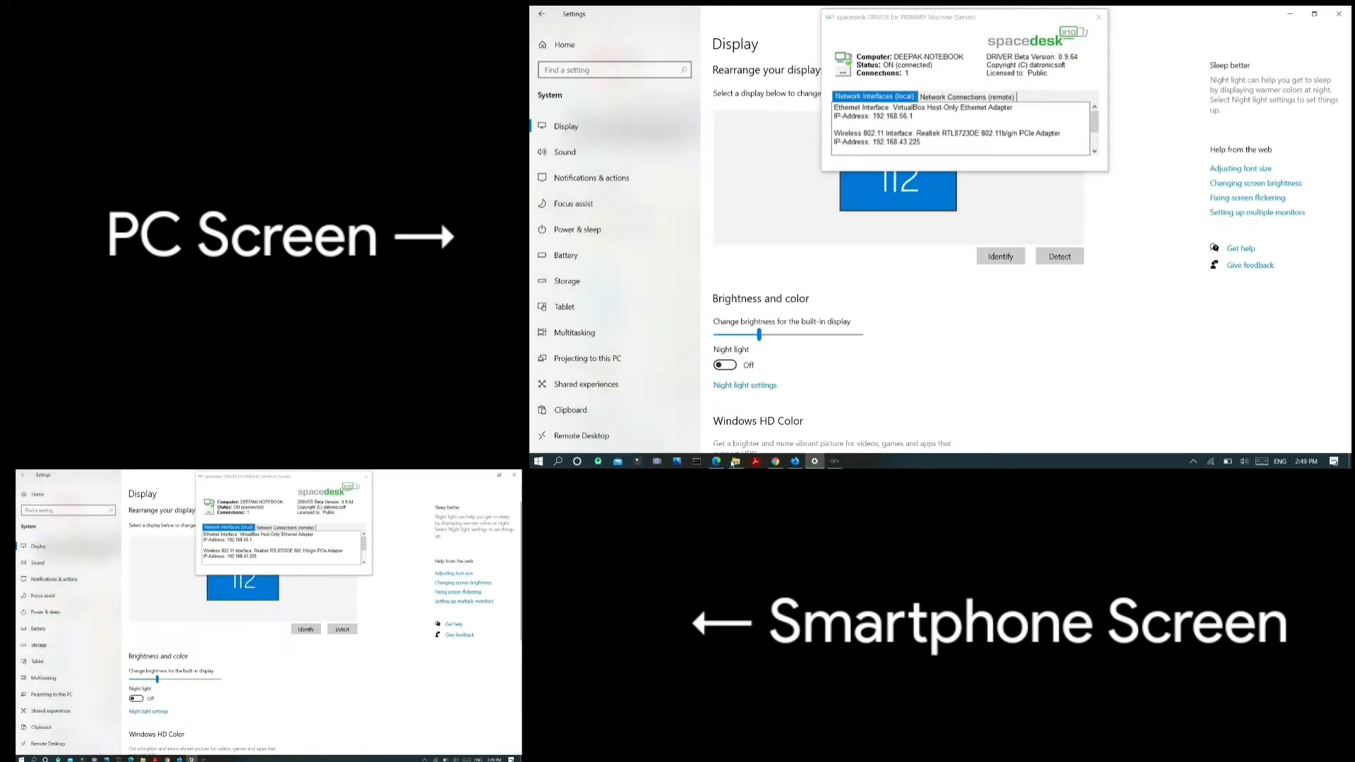
# - Show the YouTube Studio analytics page mirrored on the phone, then close the browser
pyautogui.click(717, 460)
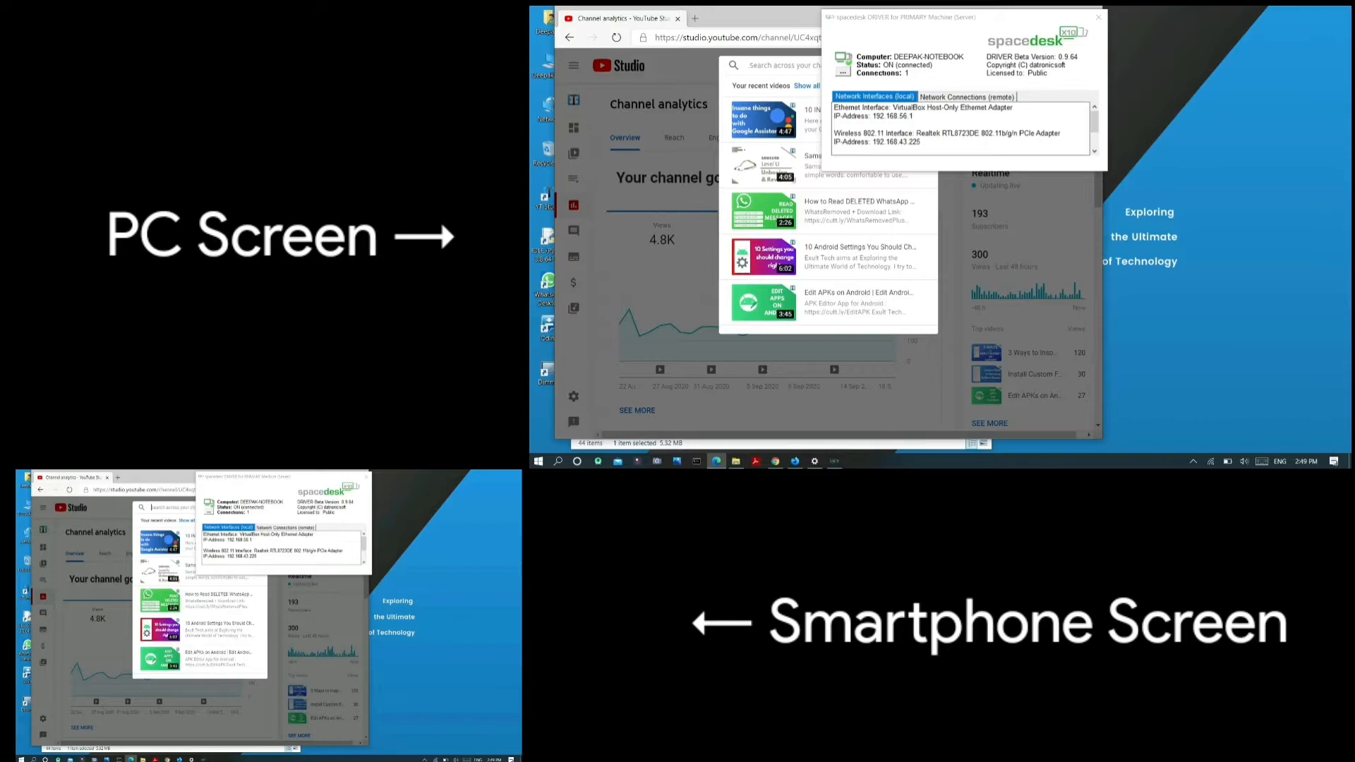
pyautogui.click(734, 37)
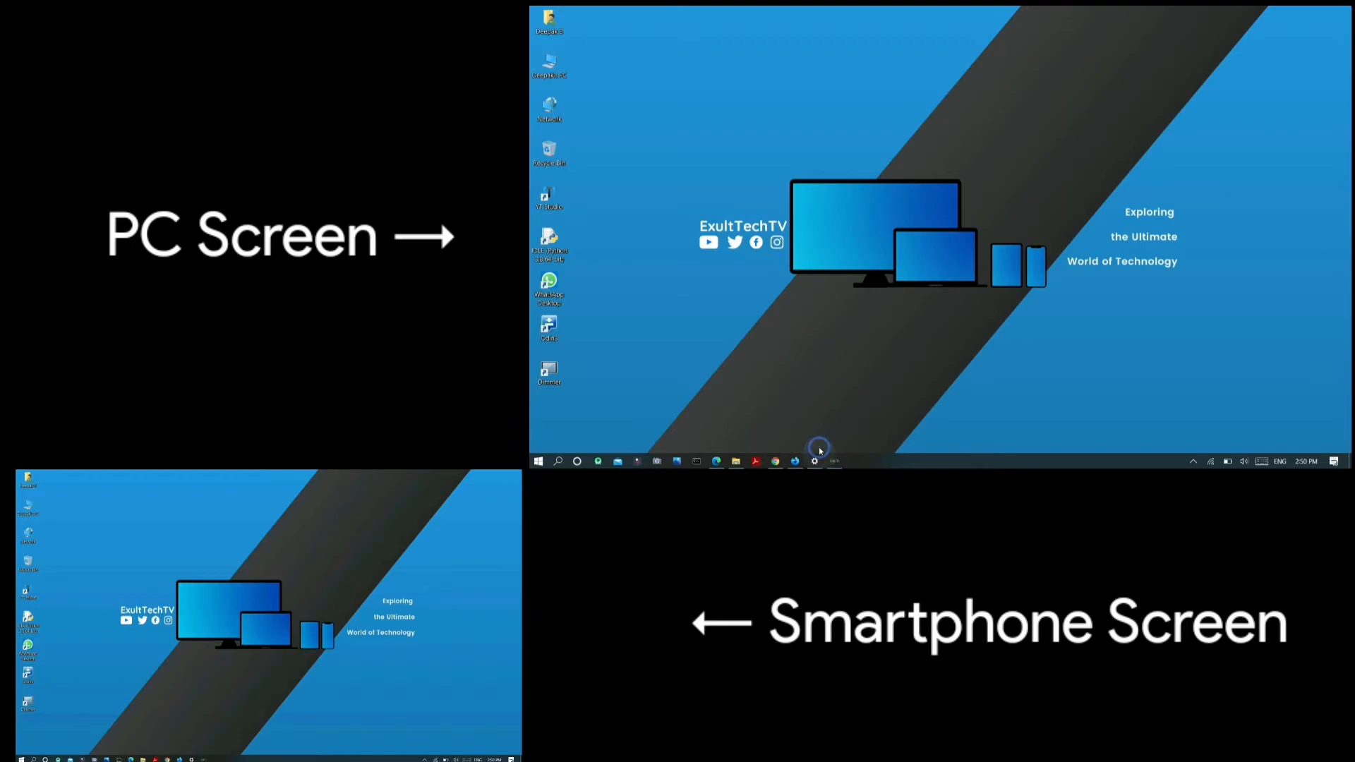
# - In Display settings, set Multiple displays to 'Extend these displays' and keep changes
pyautogui.click(814, 460)
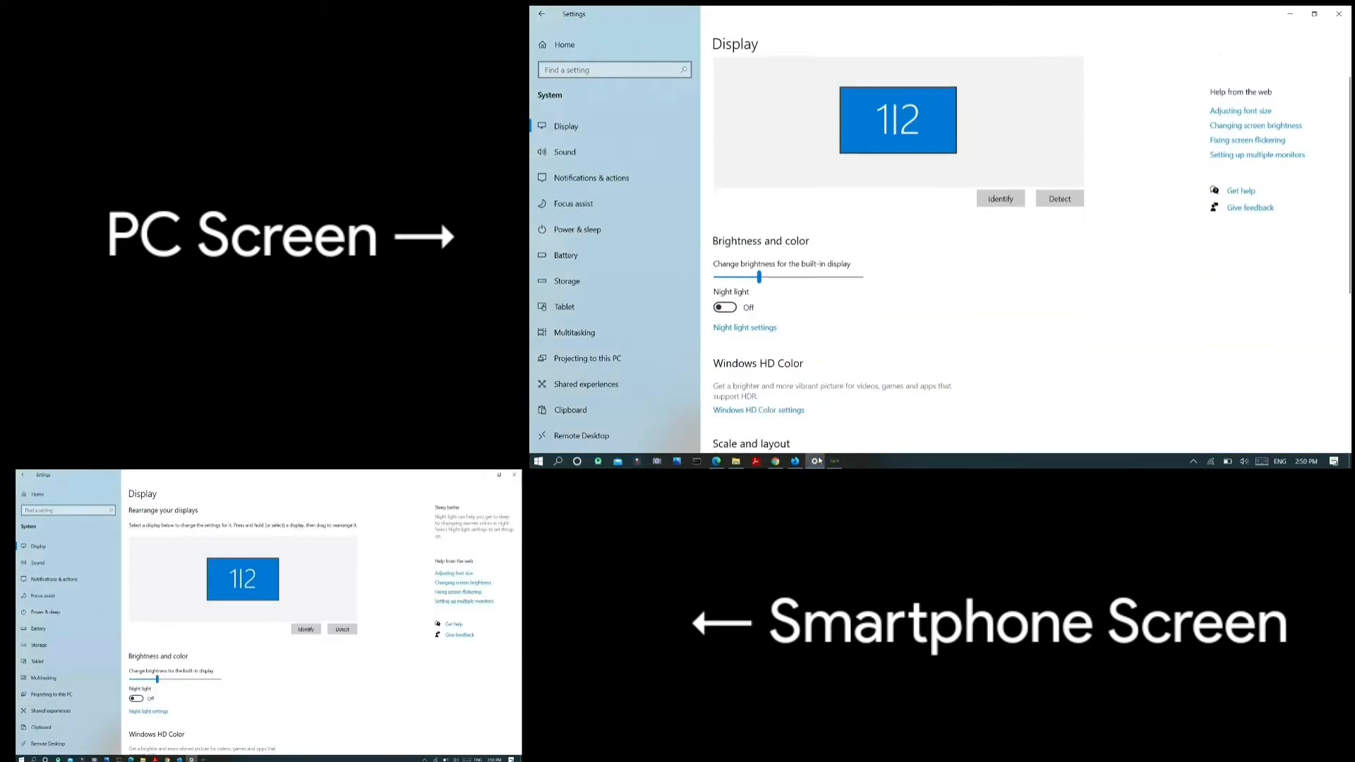
pyautogui.click(786, 355)
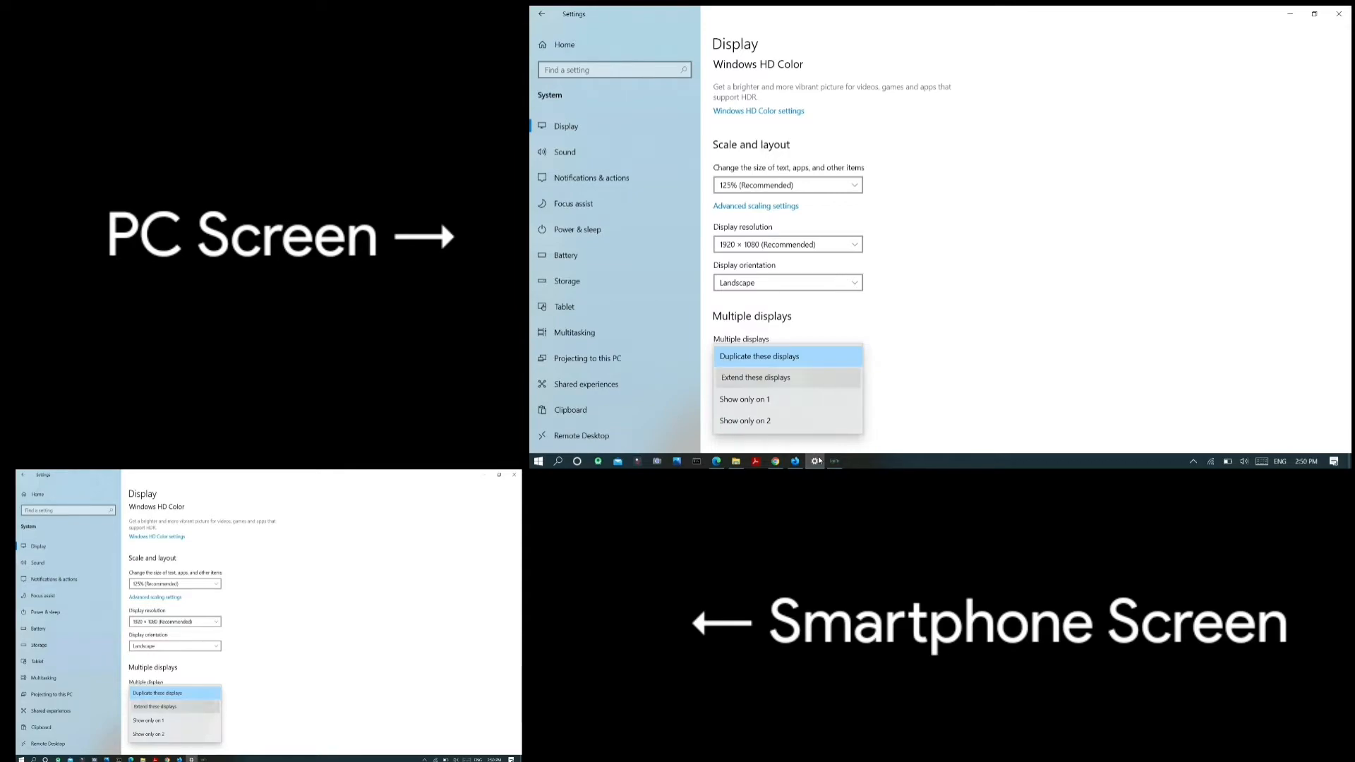
pyautogui.click(754, 378)
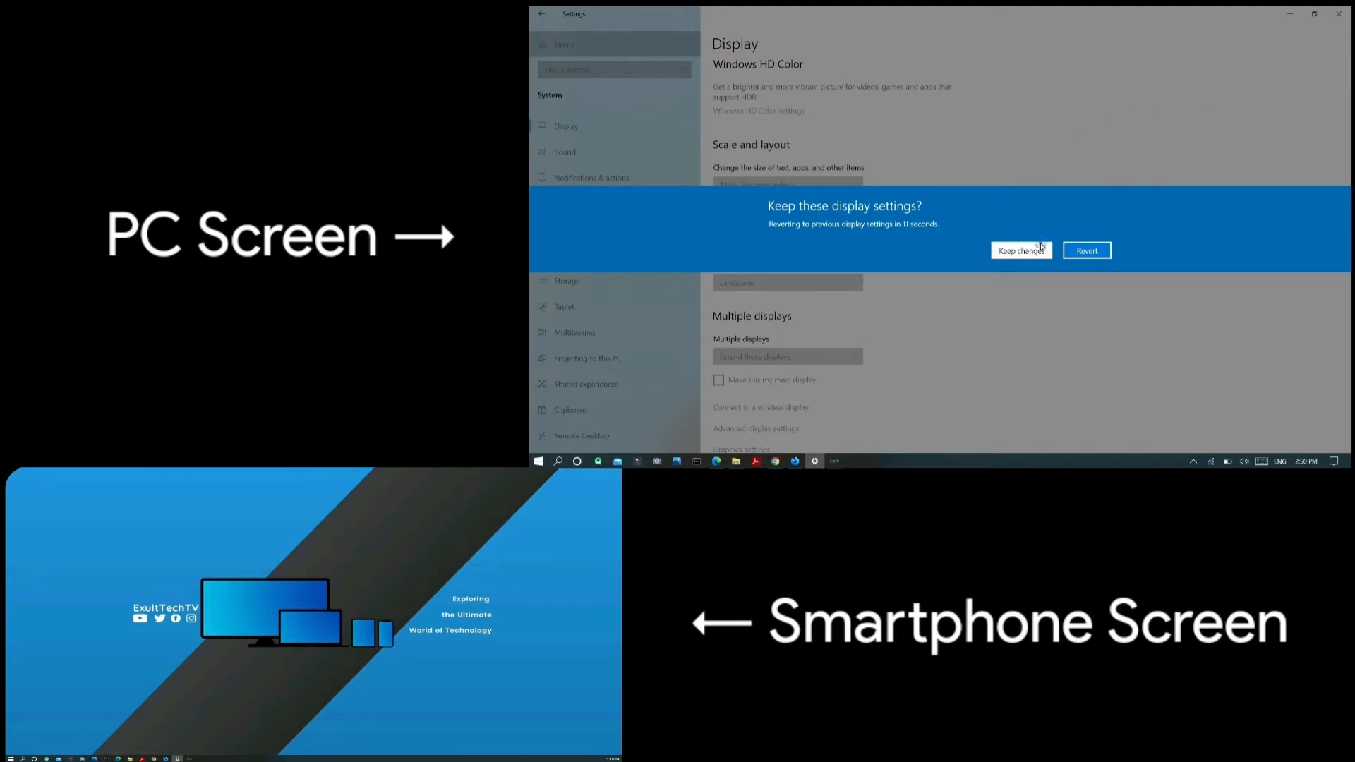
pyautogui.click(1021, 252)
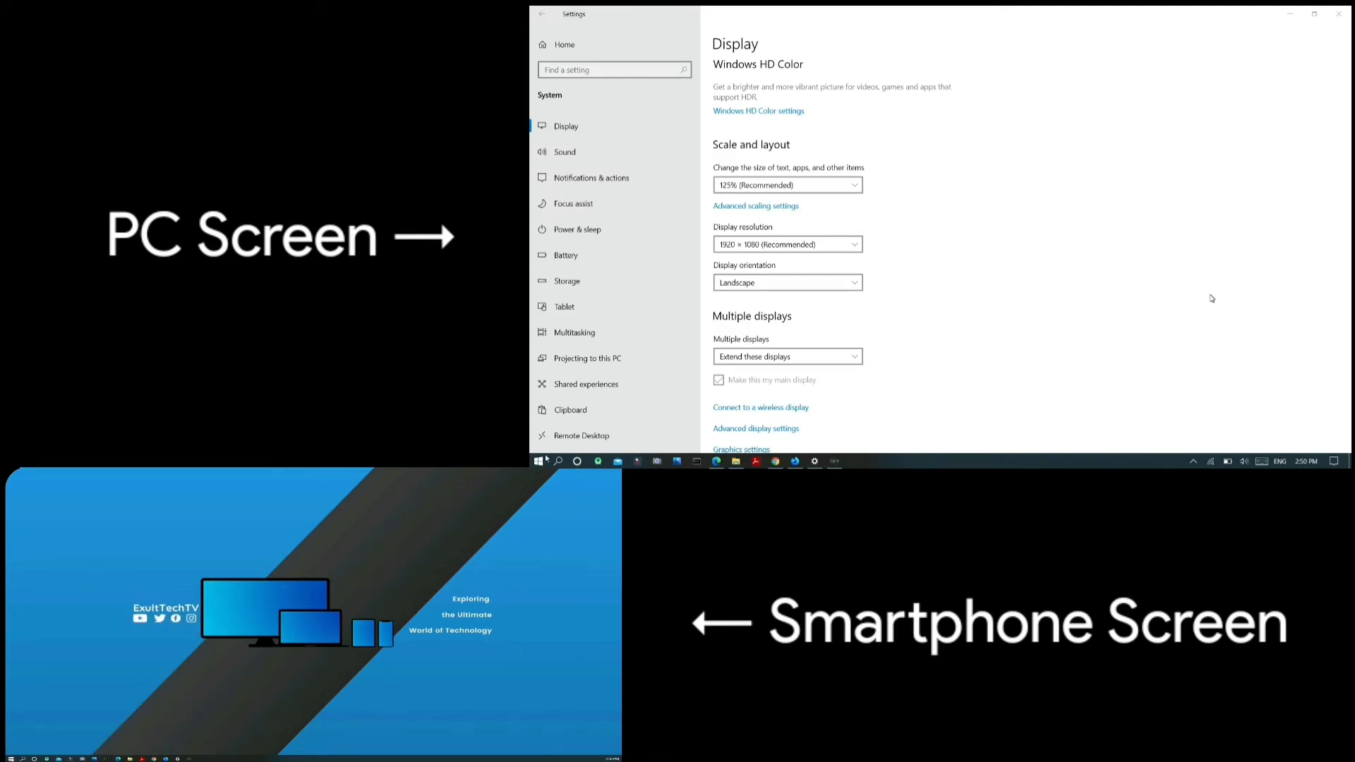
pyautogui.moveTo(545, 460)
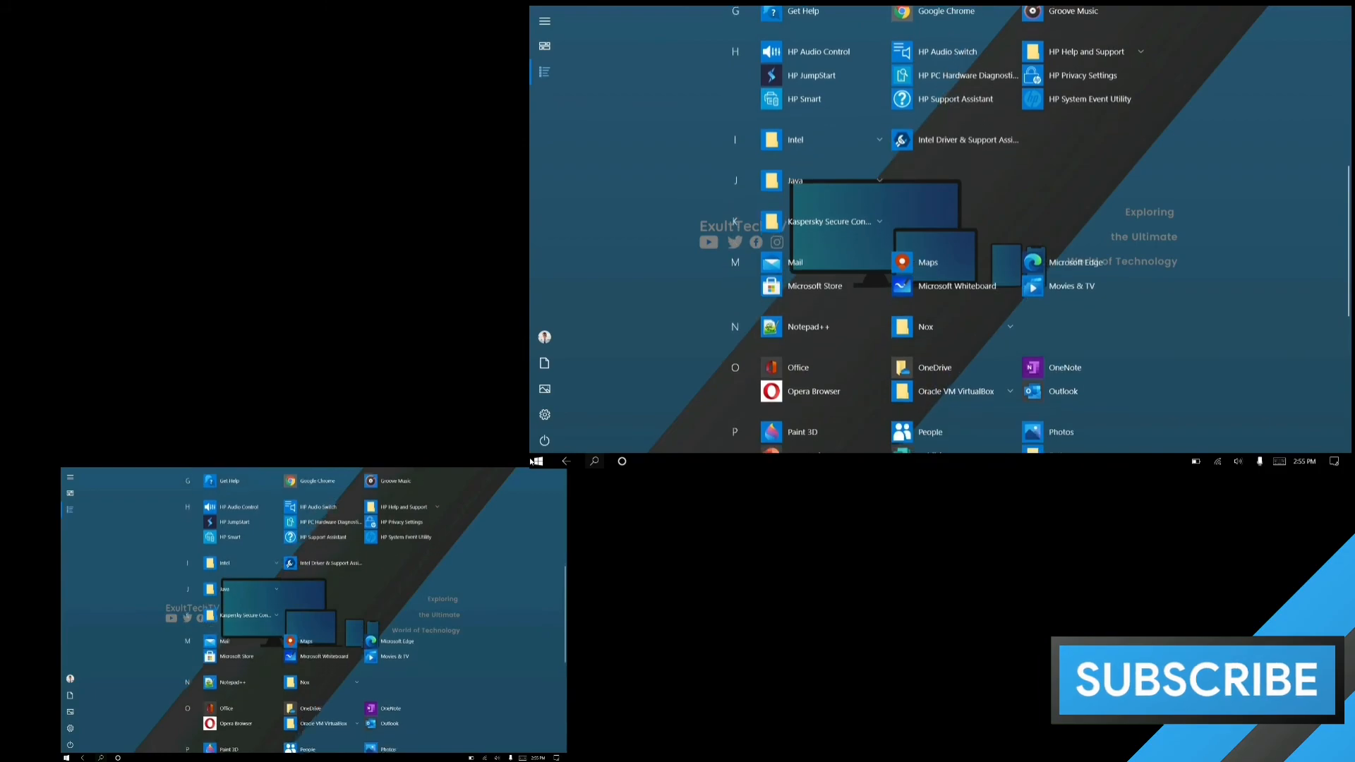
# - Scroll the Start menu's All apps list toward the end on the phone display
pyautogui.scroll(-3)
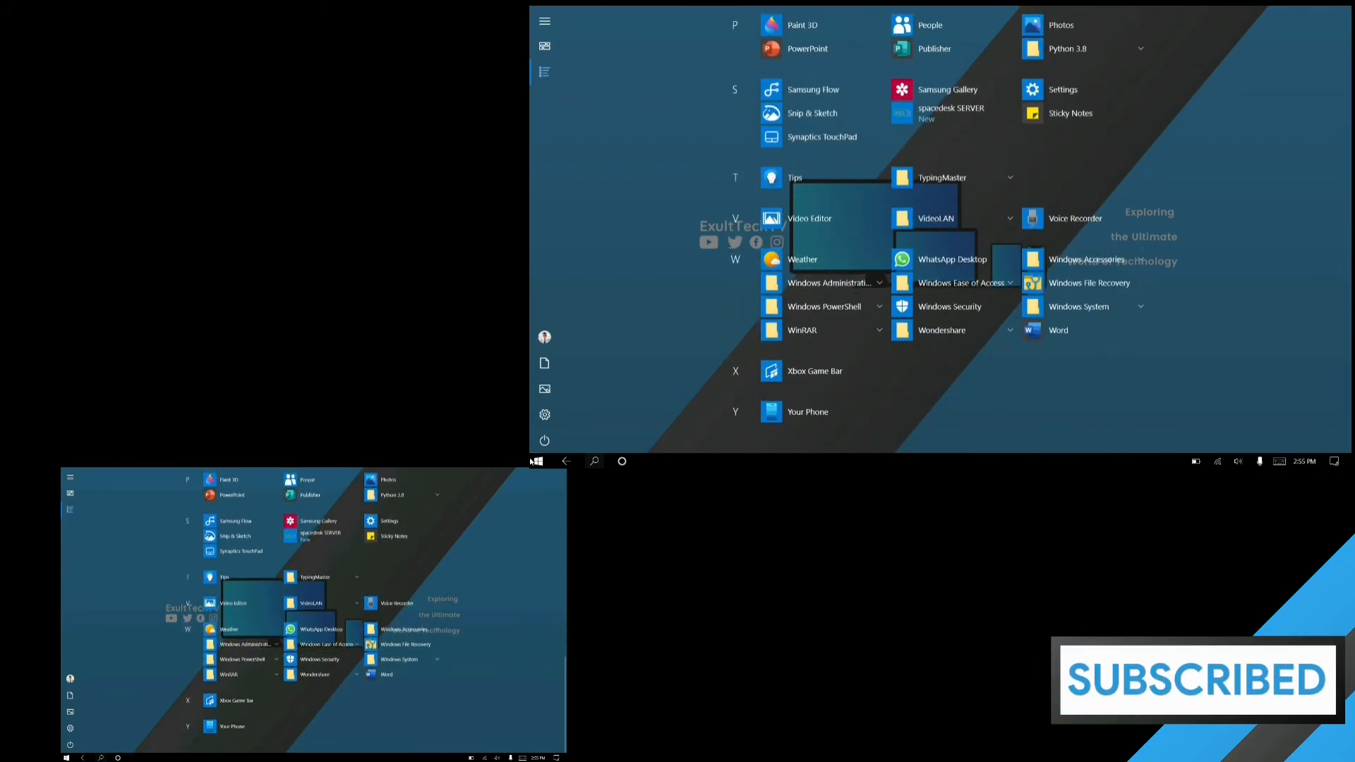